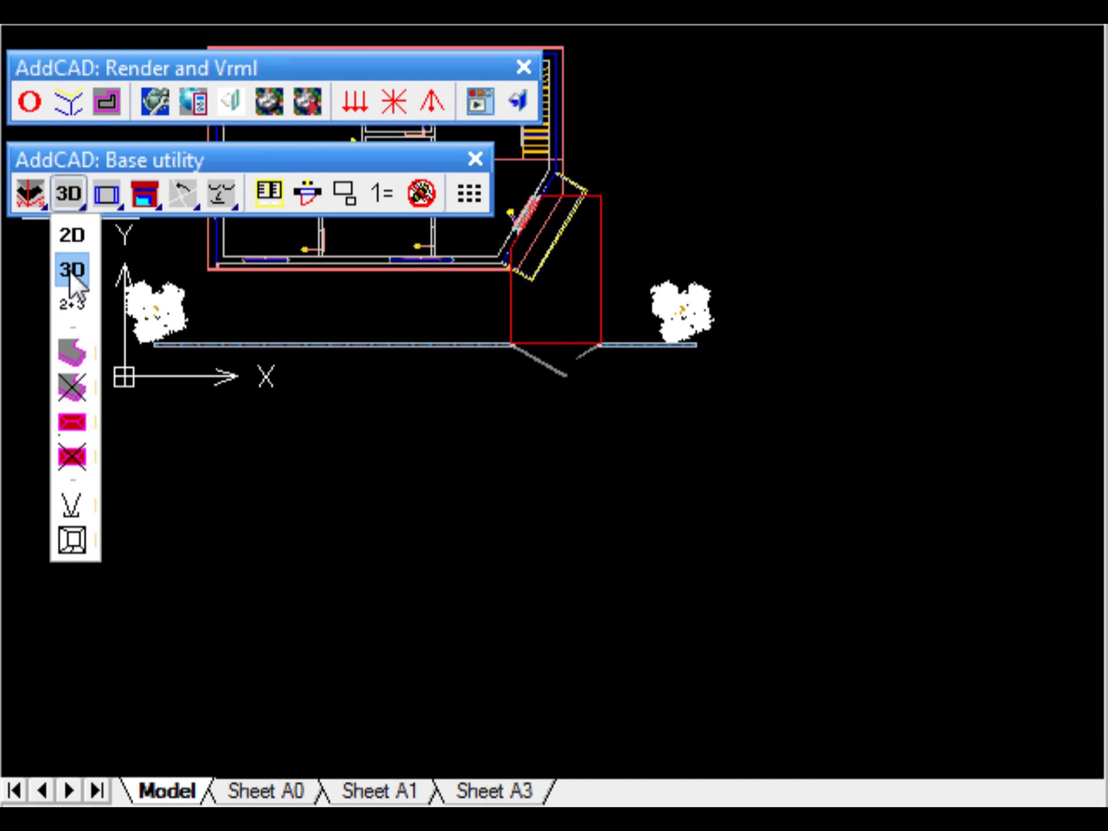
Insert a 3D viewpoint with its Z height set to 2.000.
left_click(71, 272)
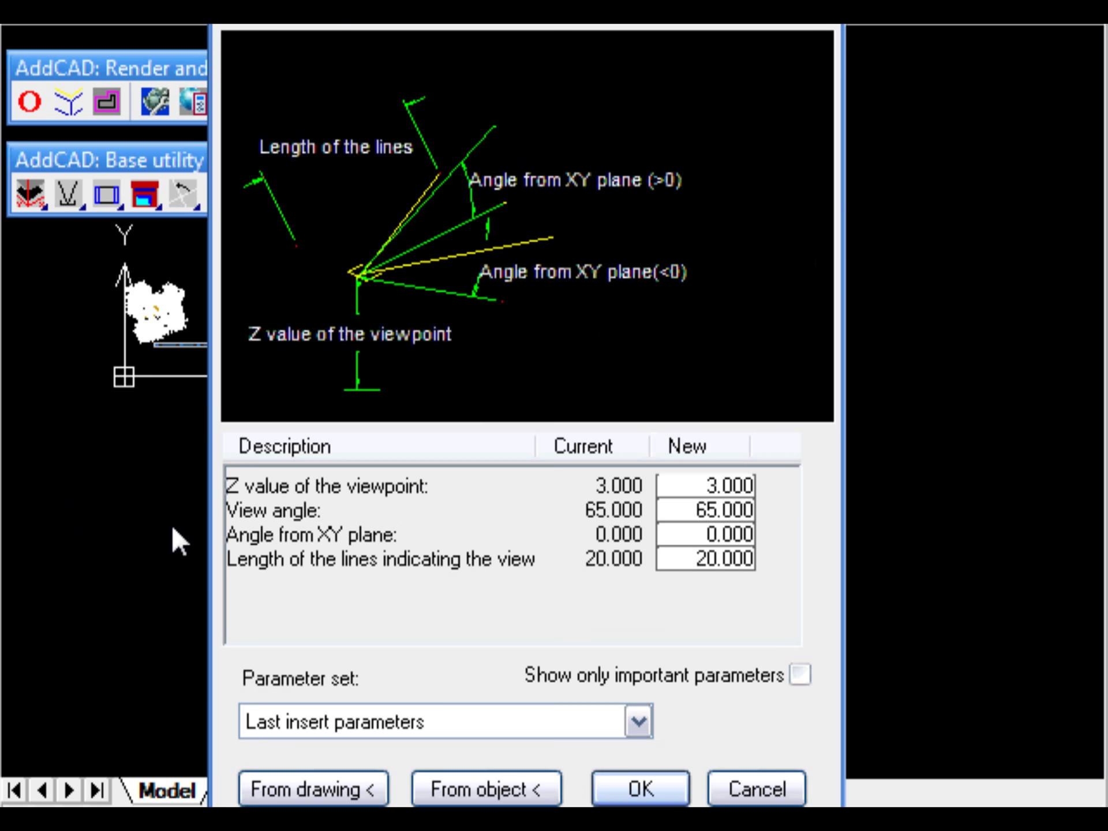
left_click(713, 485)
type("2.000")
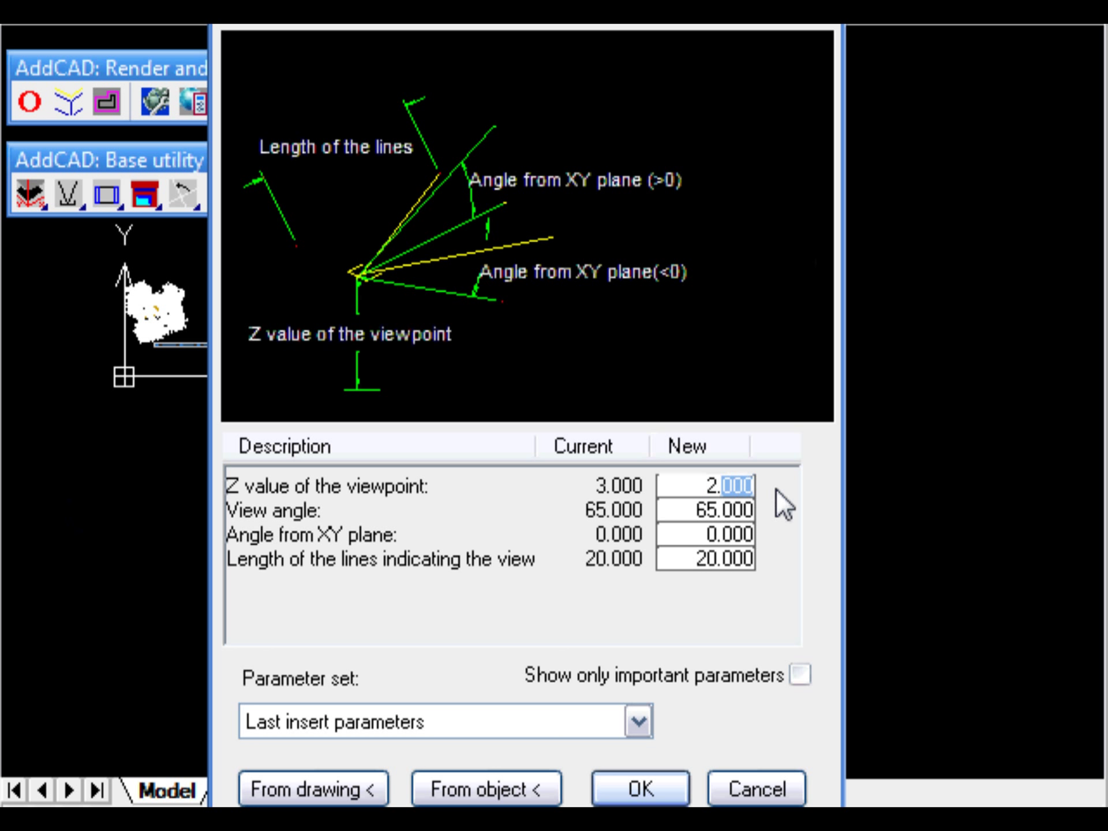
left_click(640, 788)
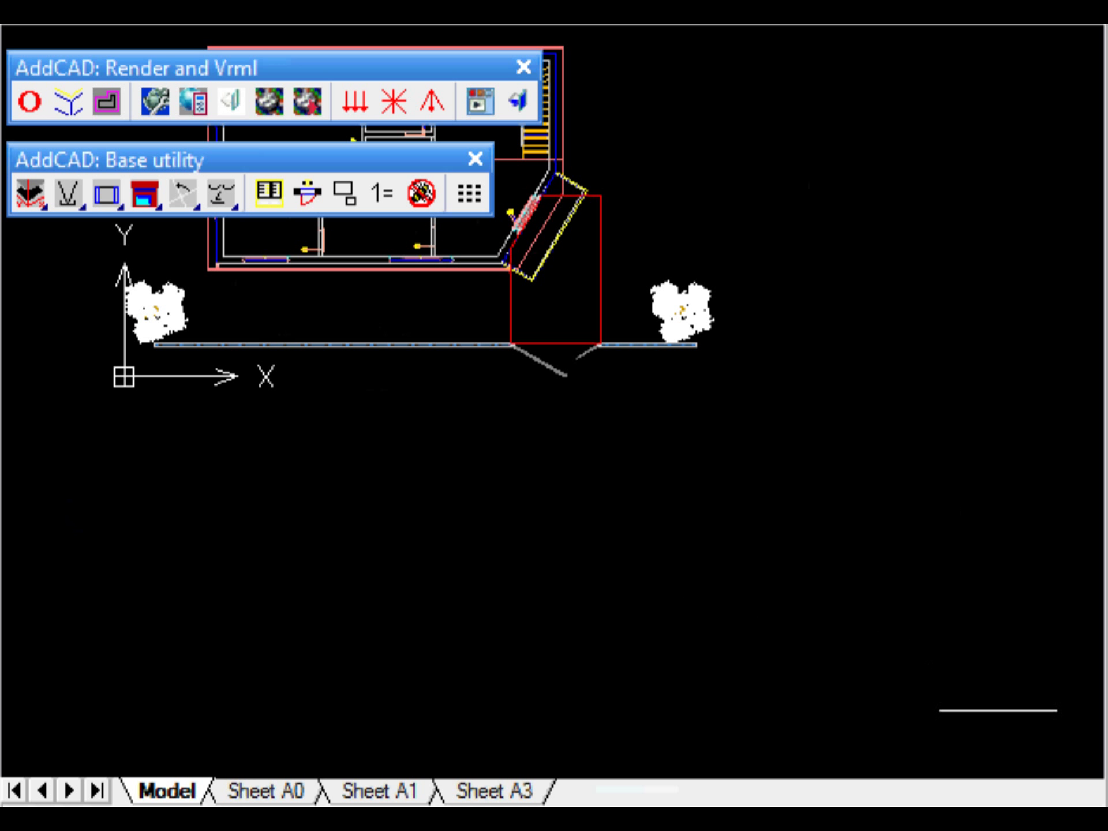
Place the viewpoint direction, then show the house in perspective with hidden lines removed.
left_click(62, 201)
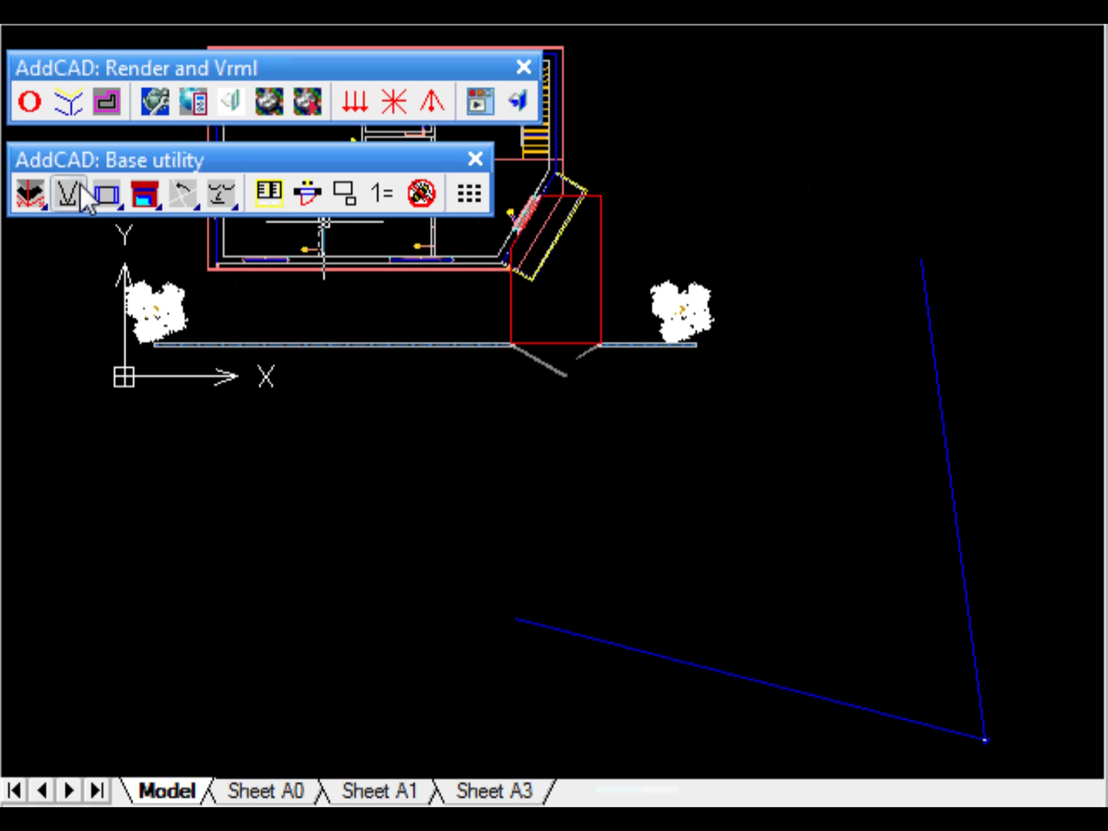
left_click(66, 197)
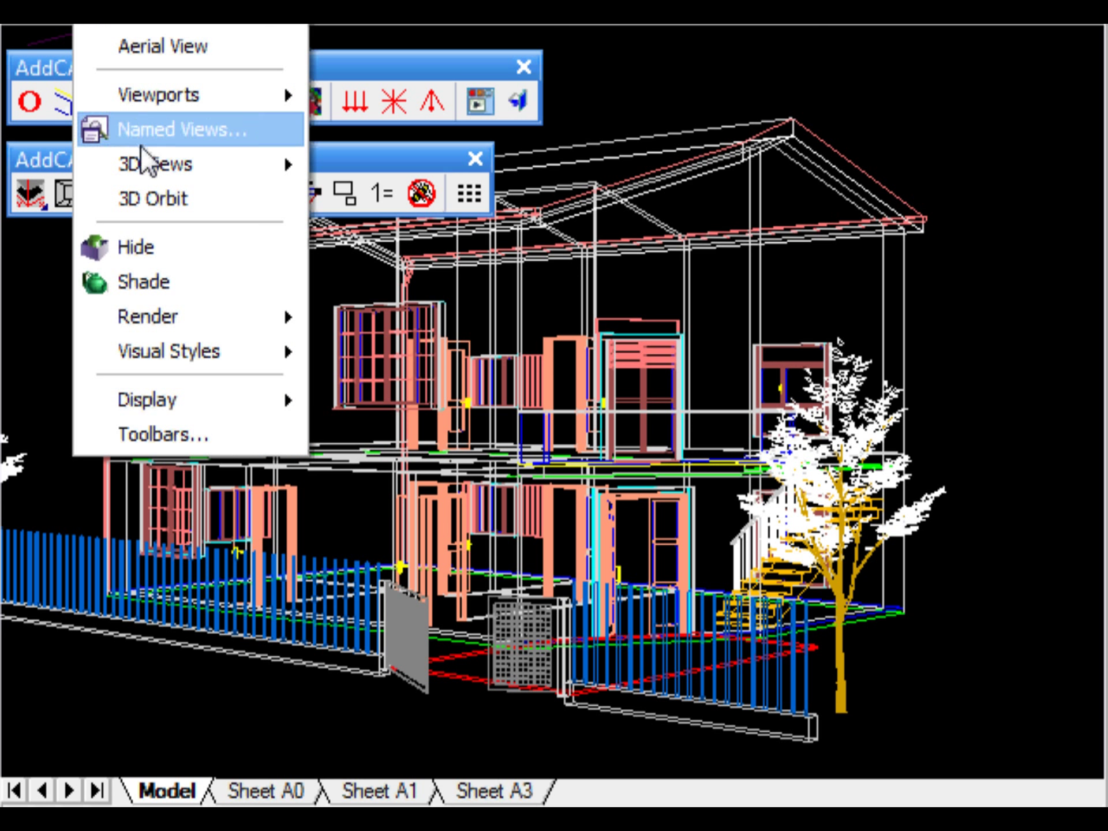
mouse_move(167, 270)
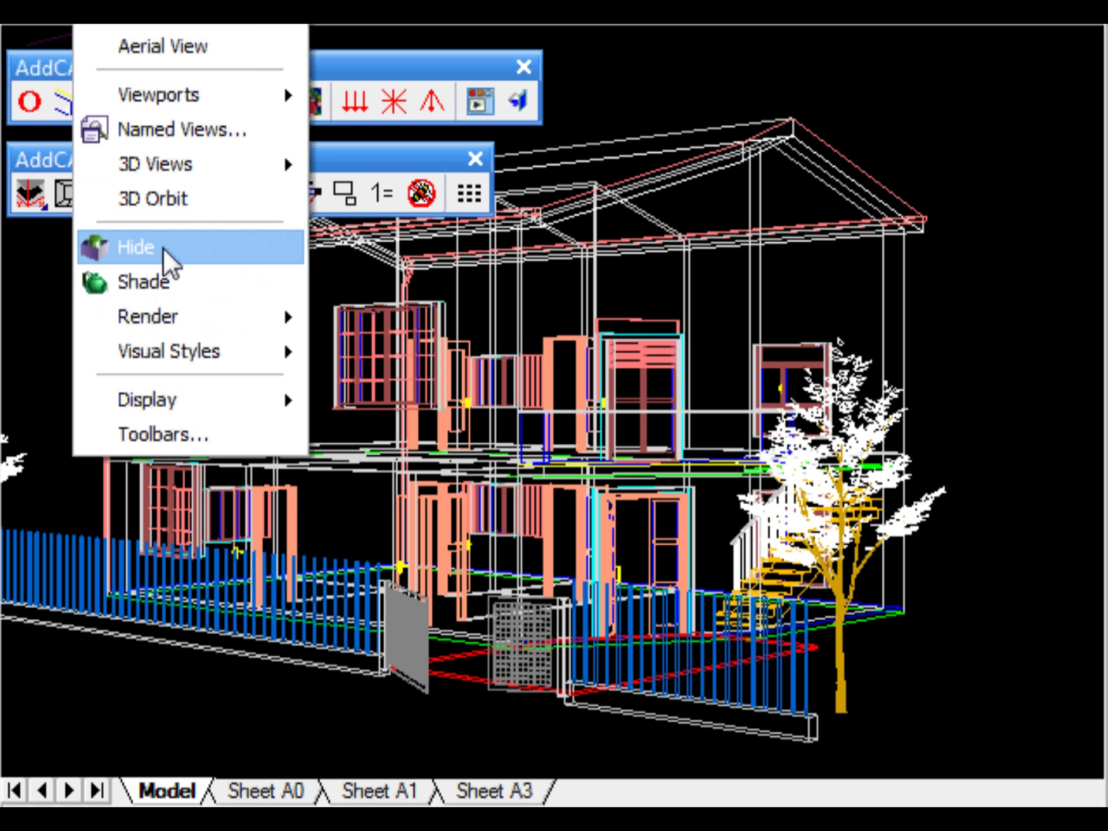
left_click(135, 248)
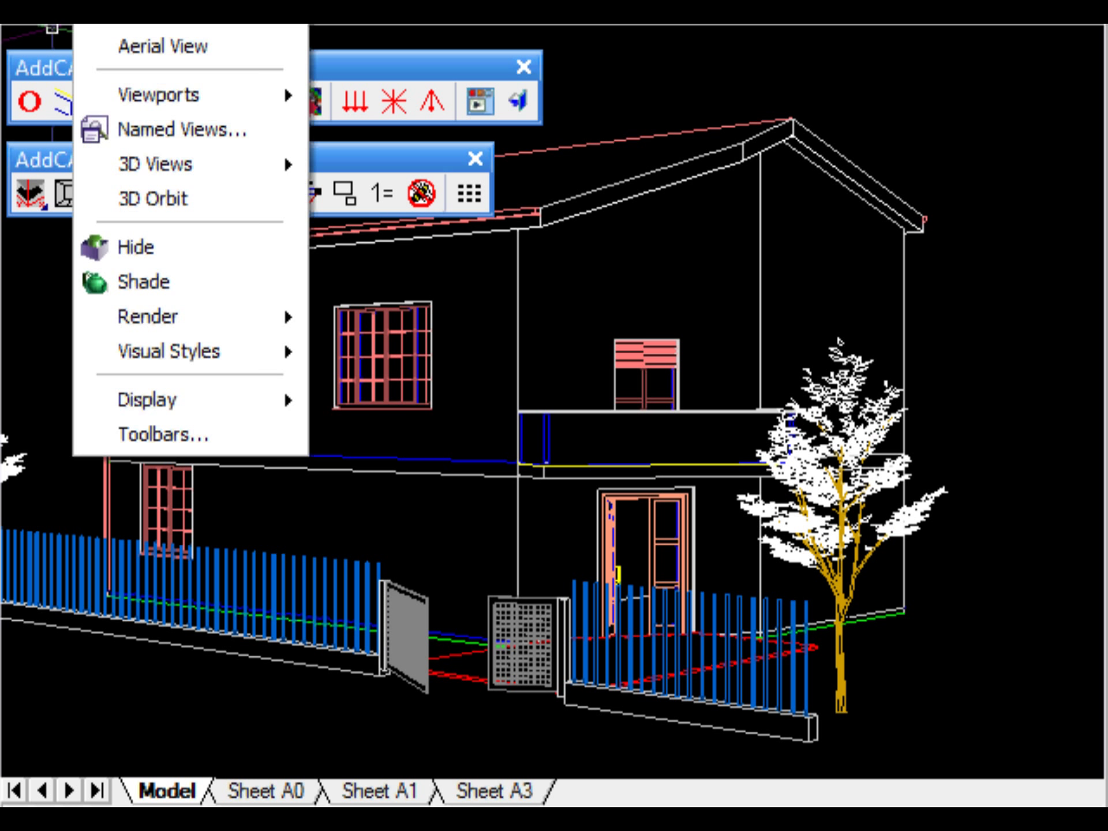
mouse_move(162, 325)
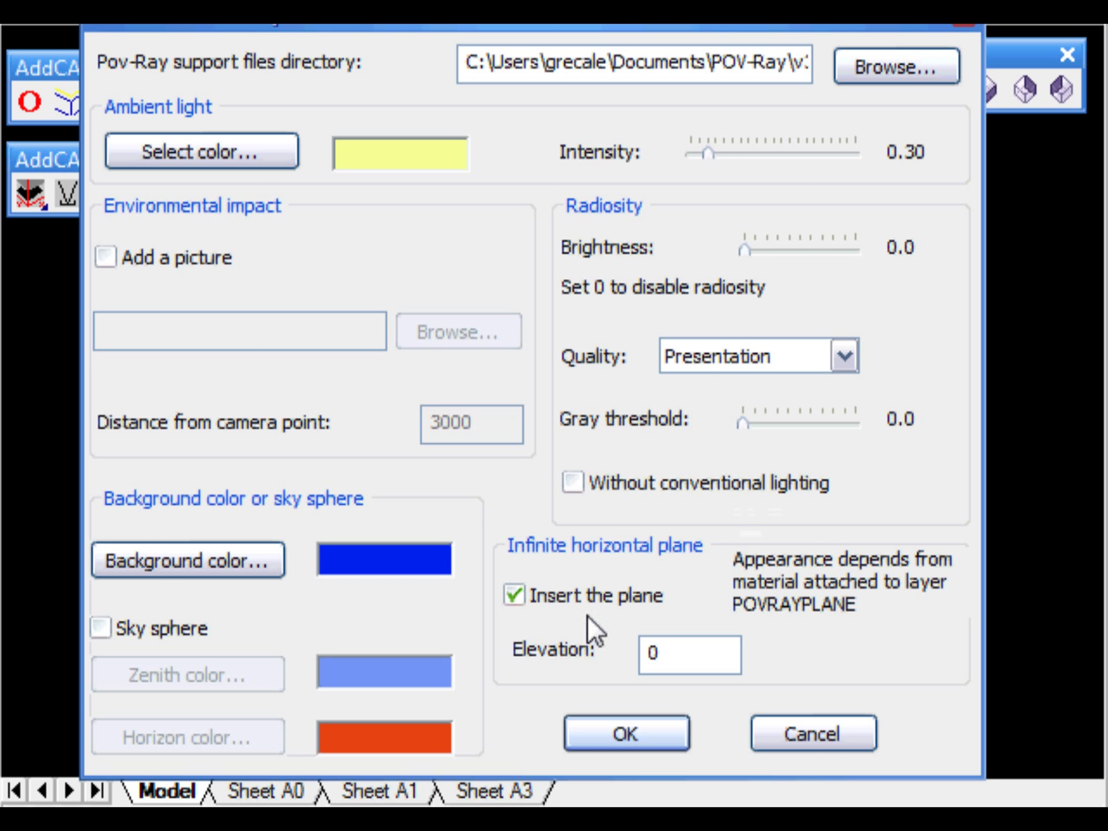
mouse_move(412, 483)
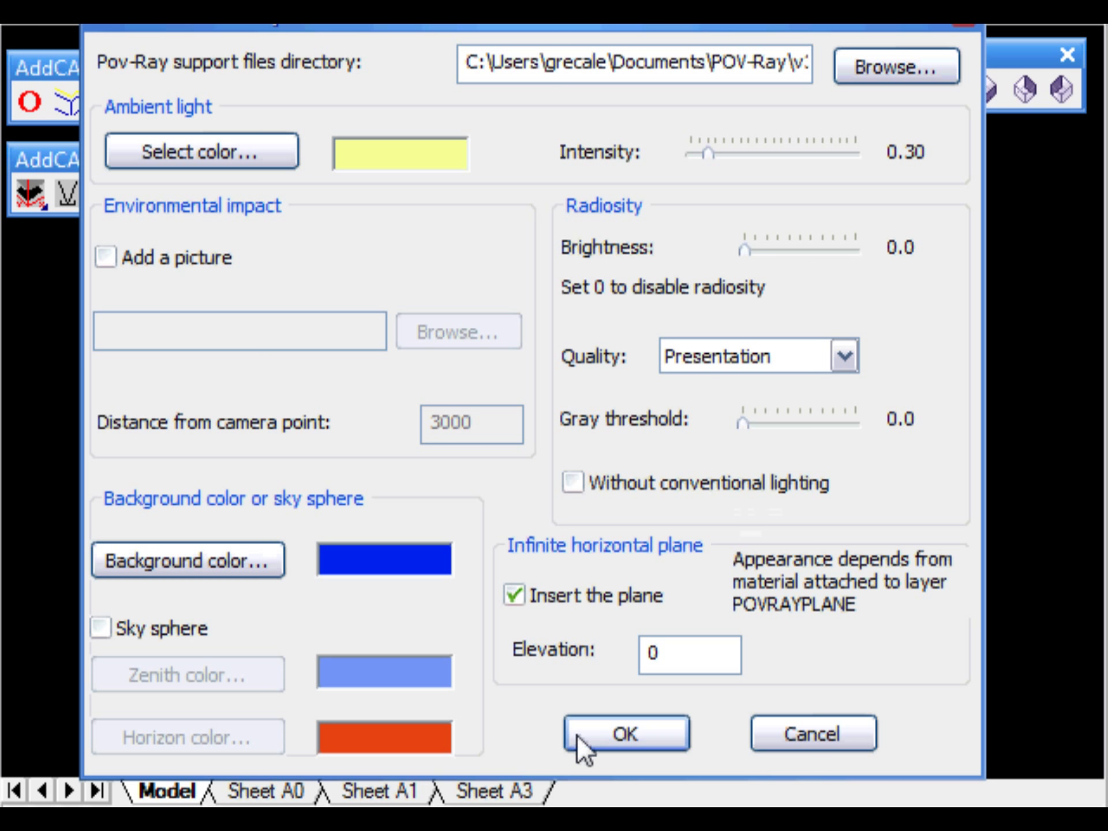
Confirm the POV-Ray ground-plane environment, then add a distant sunlight and a point light.
left_click(627, 736)
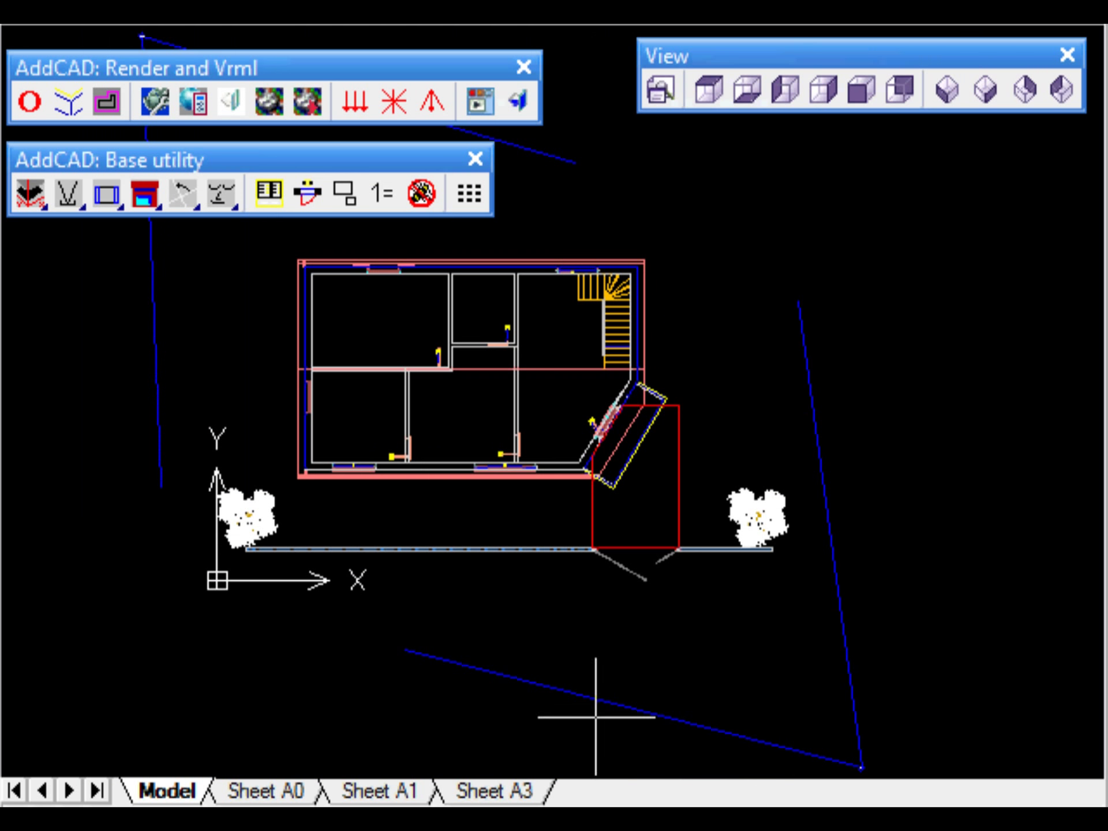
mouse_move(157, 296)
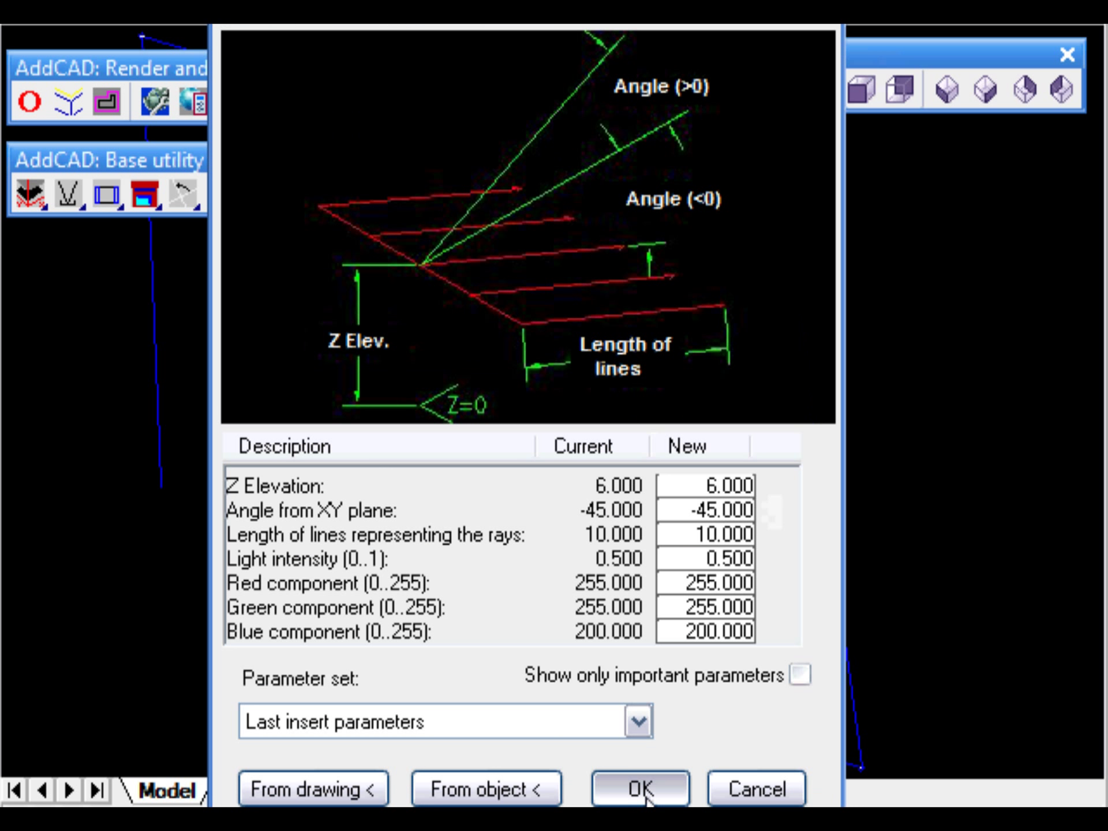
left_click(640, 802)
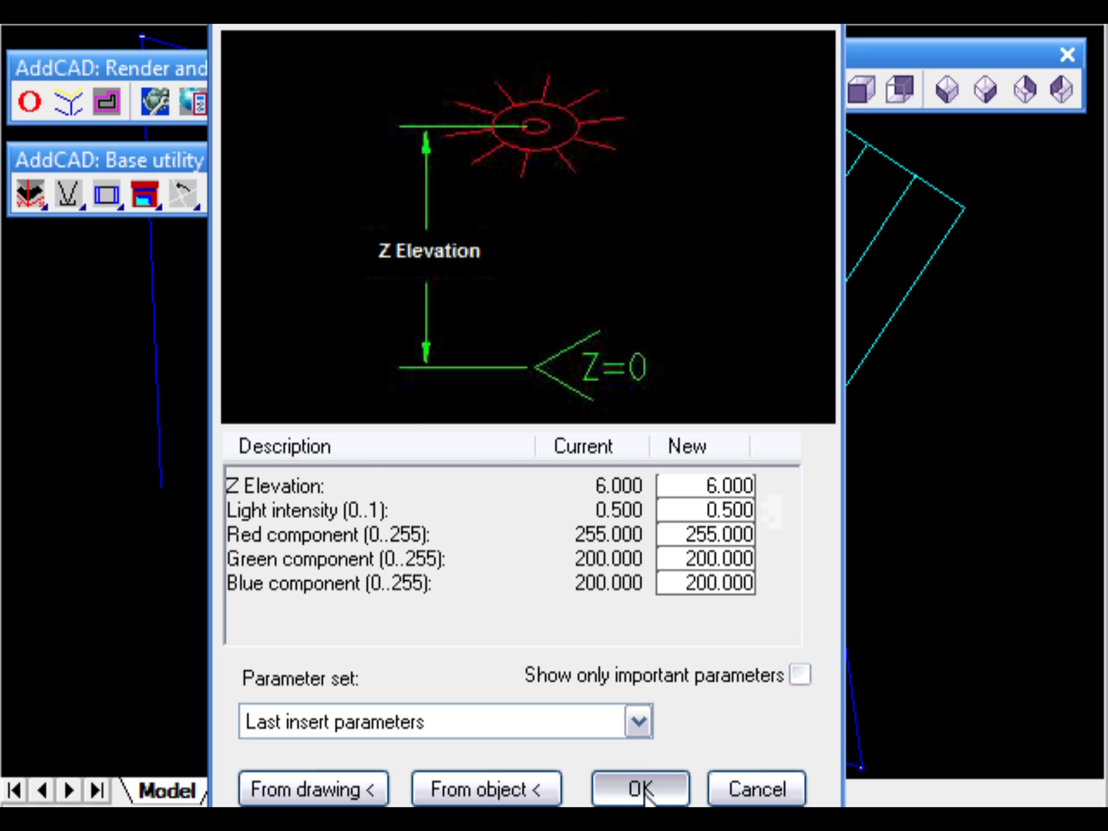
left_click(636, 789)
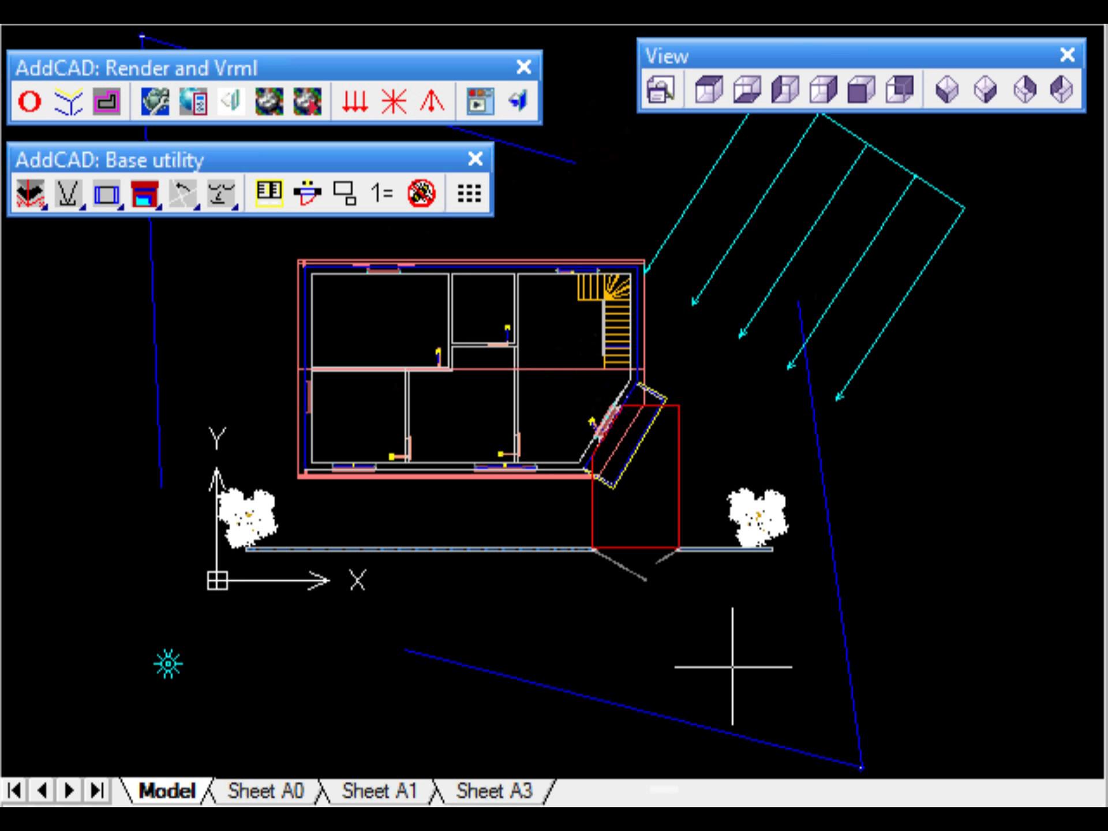
Finish placing the second point light and browse the Bricks and Floors rendering materials.
right_click(358, 719)
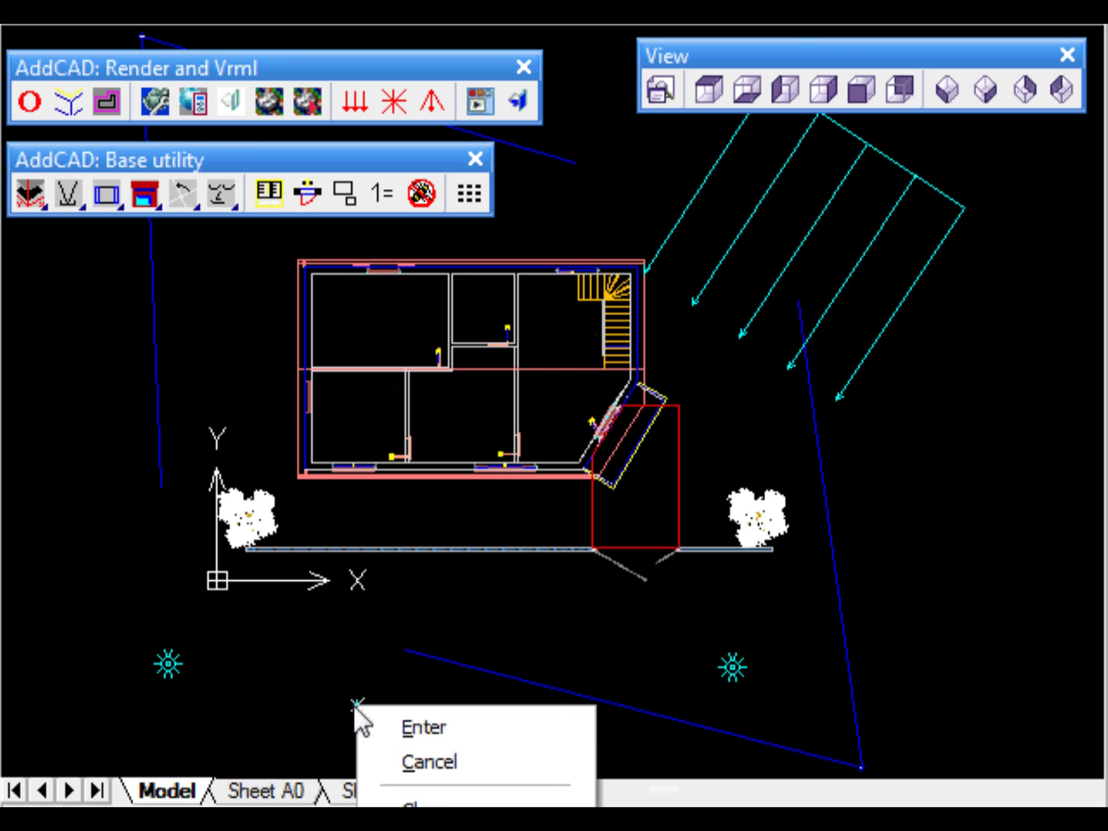
left_click(424, 727)
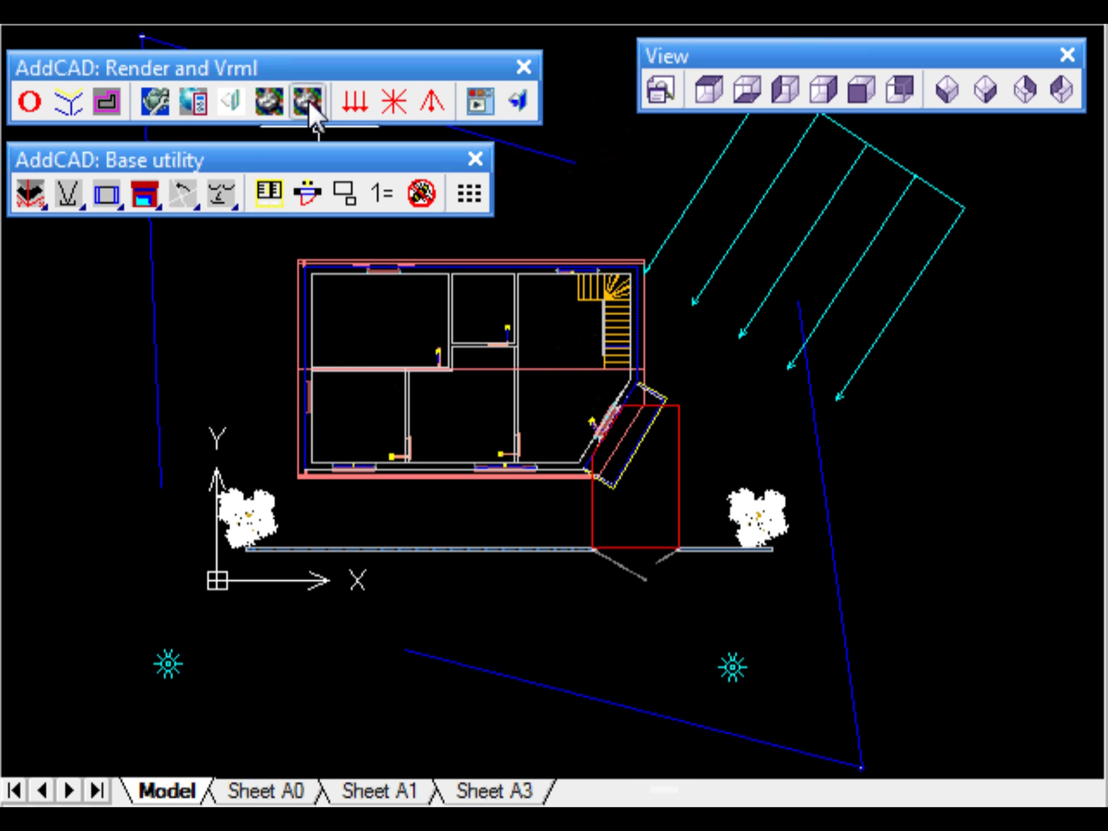
left_click(304, 100)
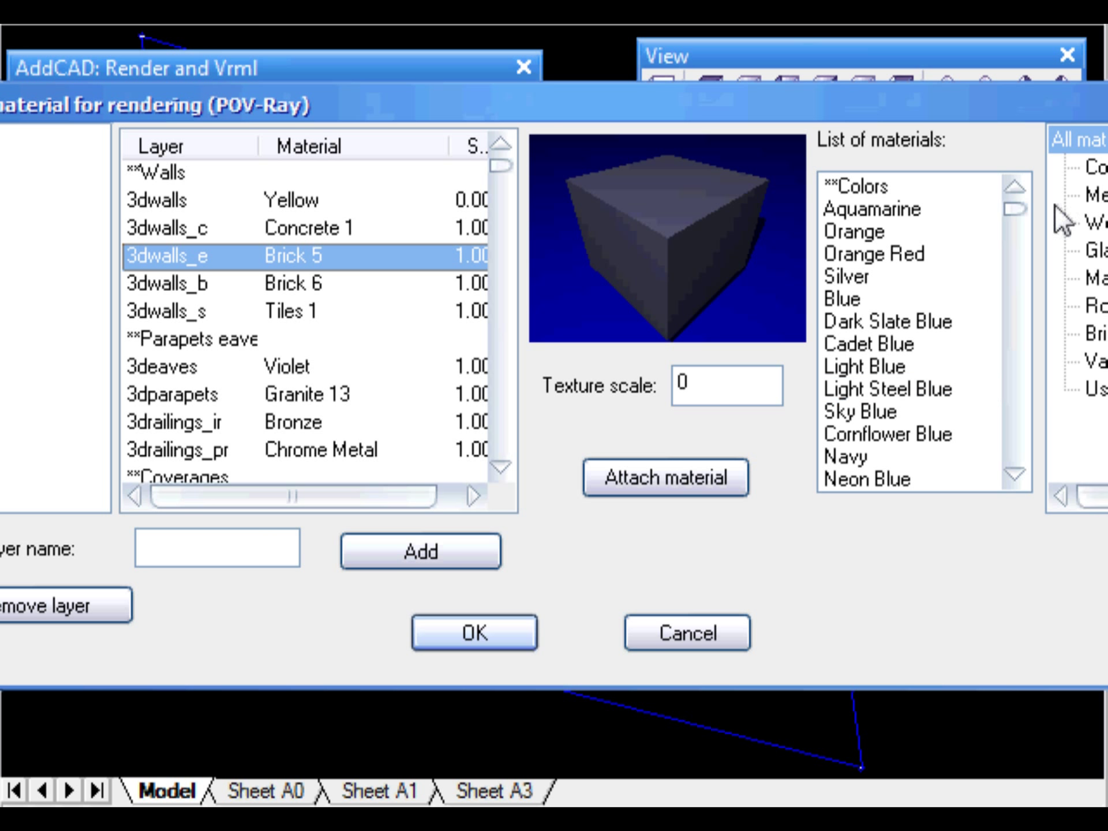
left_click(1023, 347)
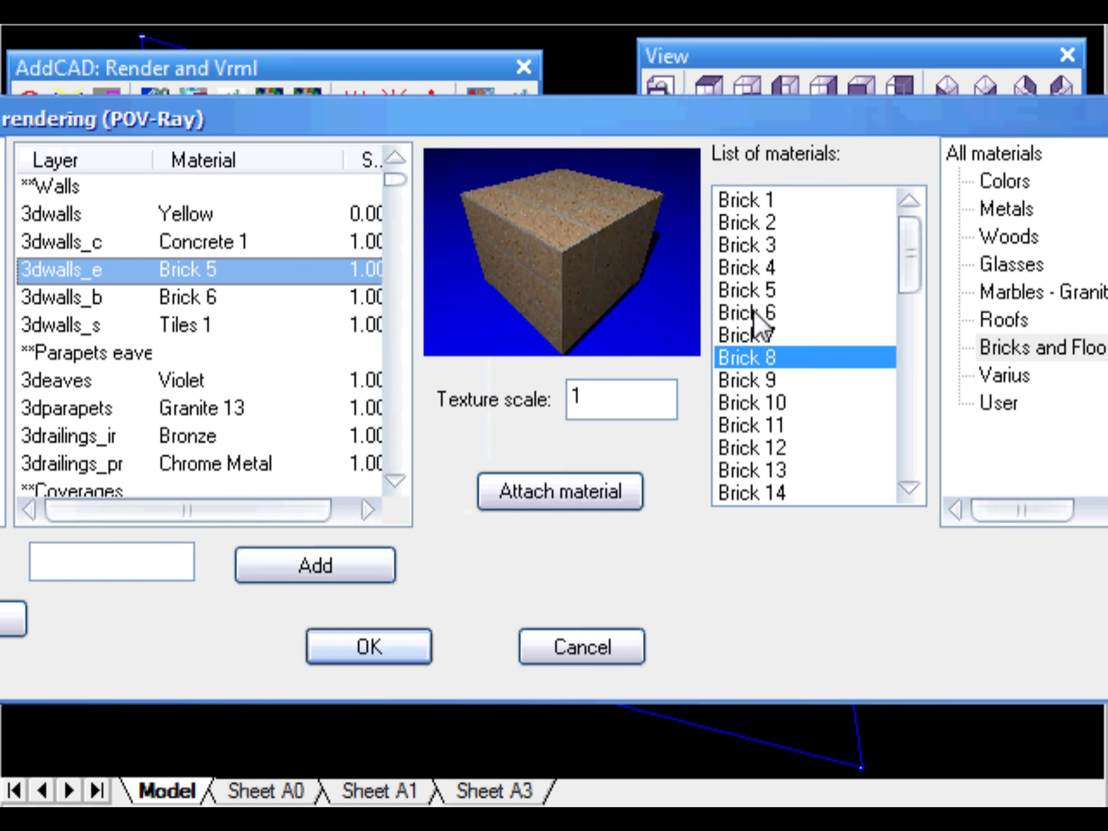
left_click(743, 291)
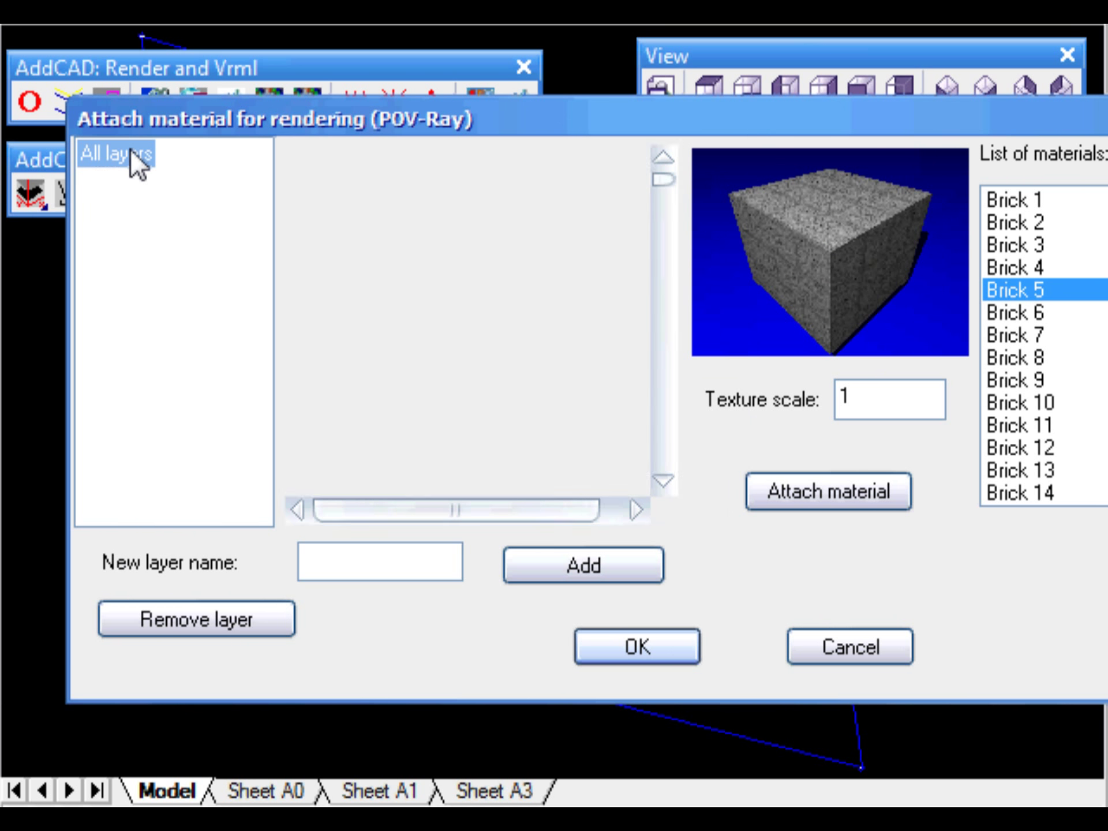
left_click(171, 348)
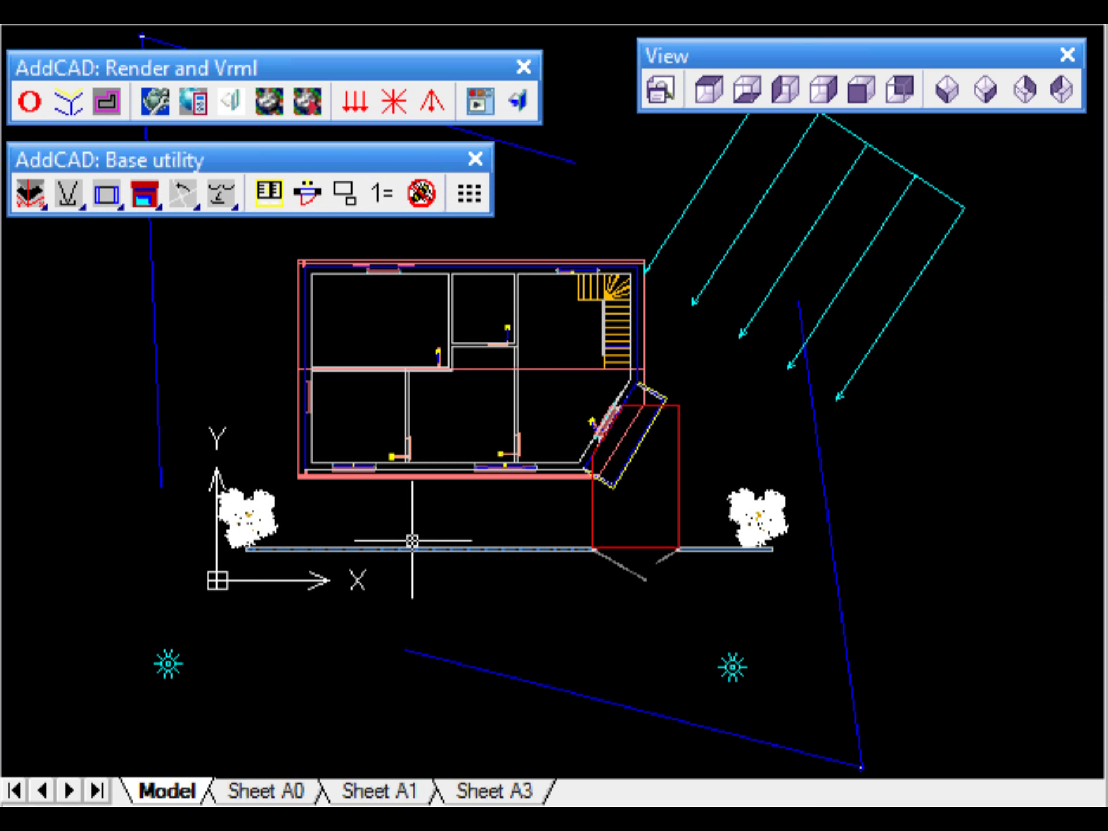
mouse_move(512, 184)
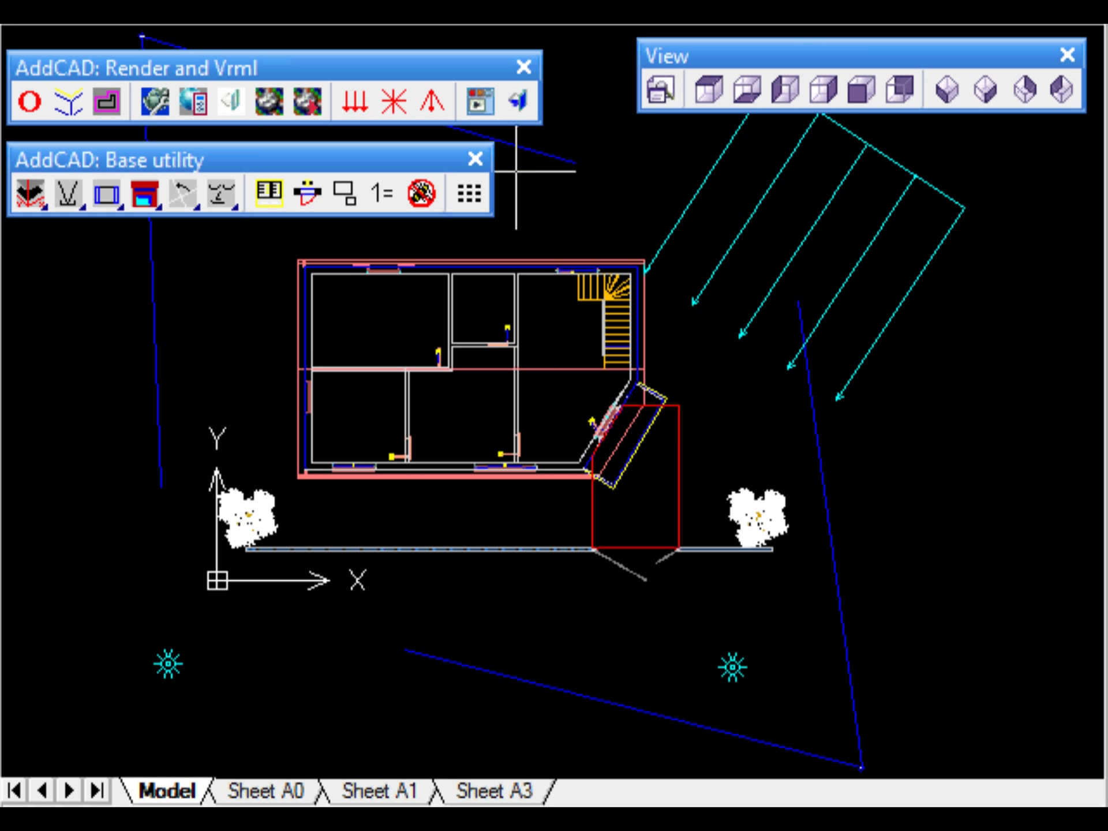
mouse_move(304, 101)
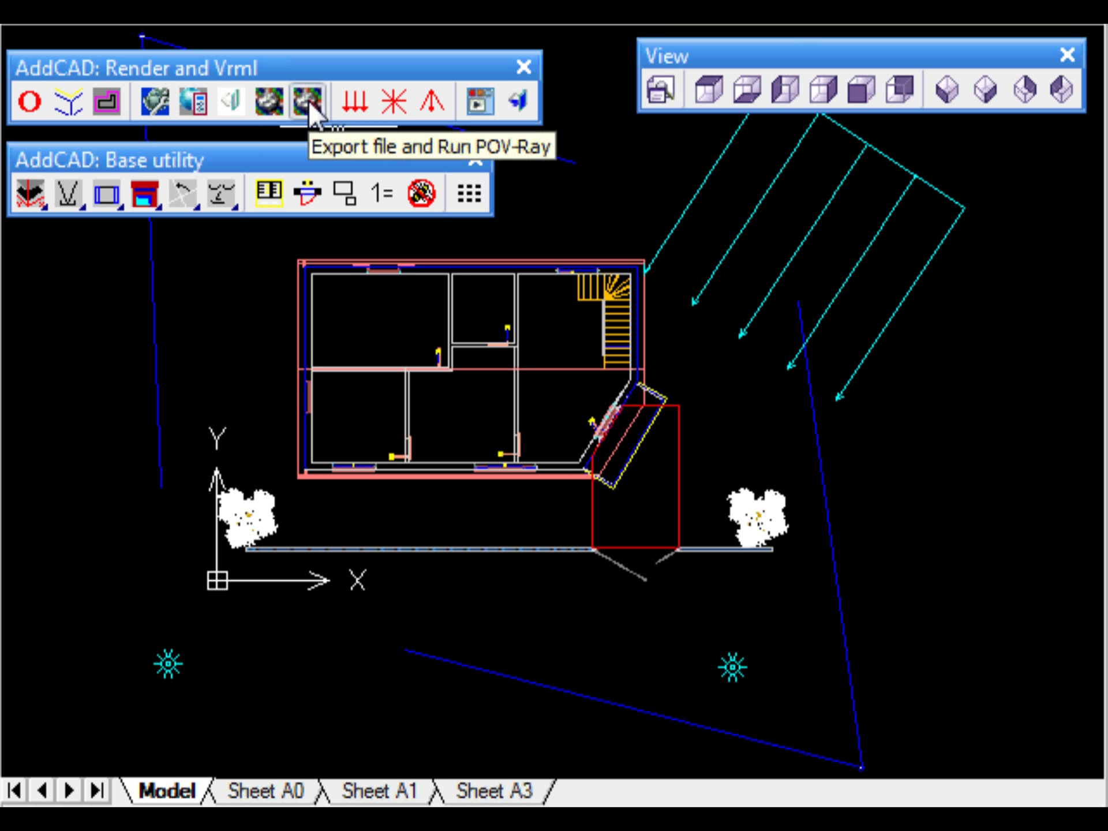
Export the scene to POV-Ray twice, then export again from the SE isometric view.
left_click(305, 101)
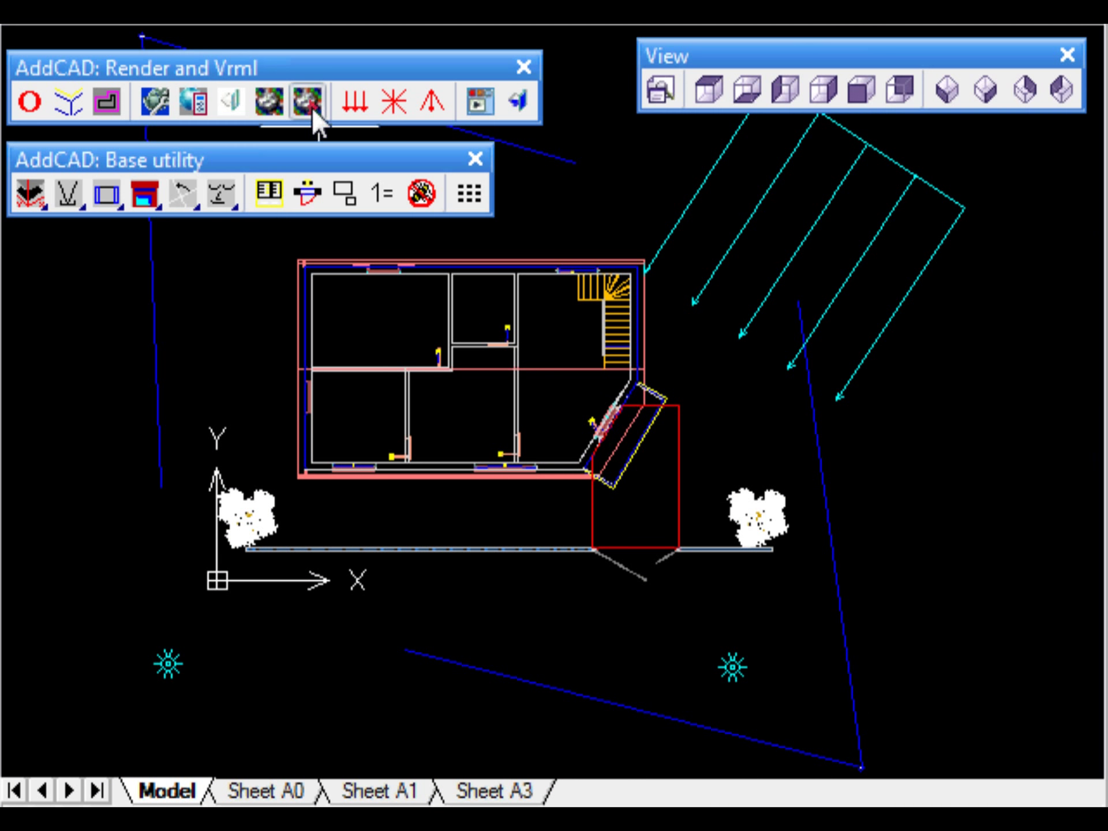
left_click(302, 102)
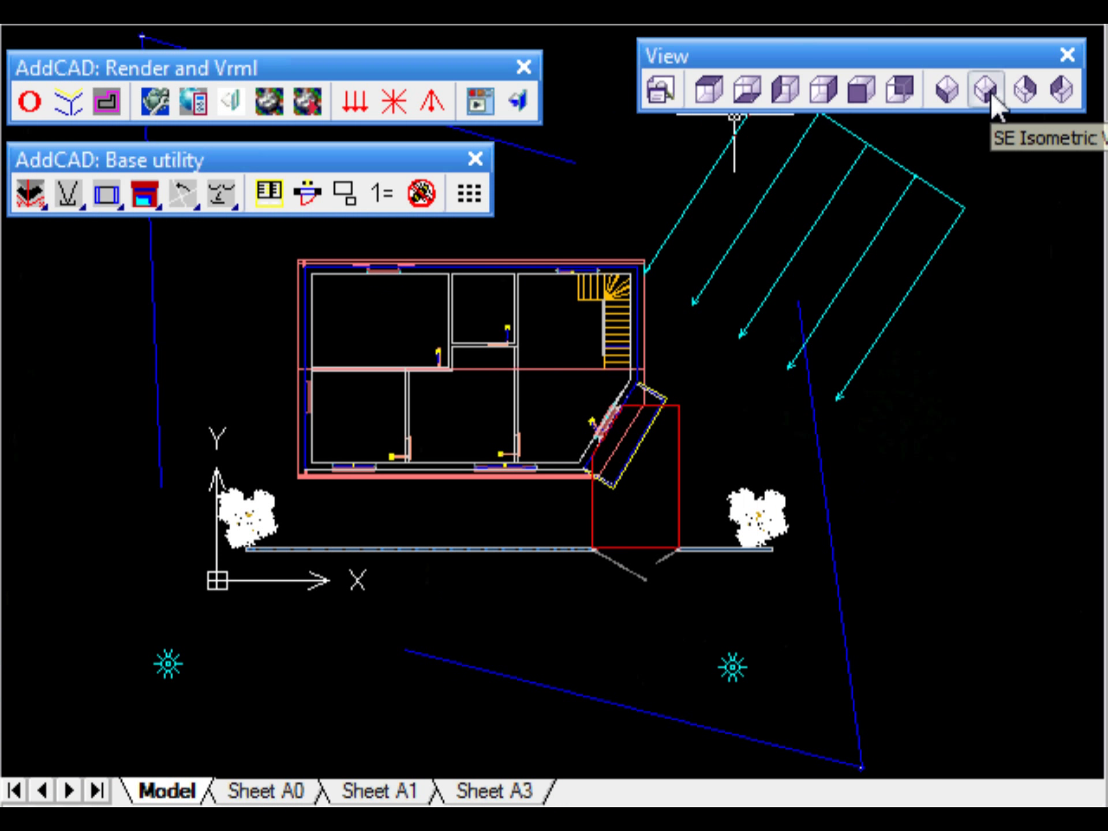
left_click(984, 90)
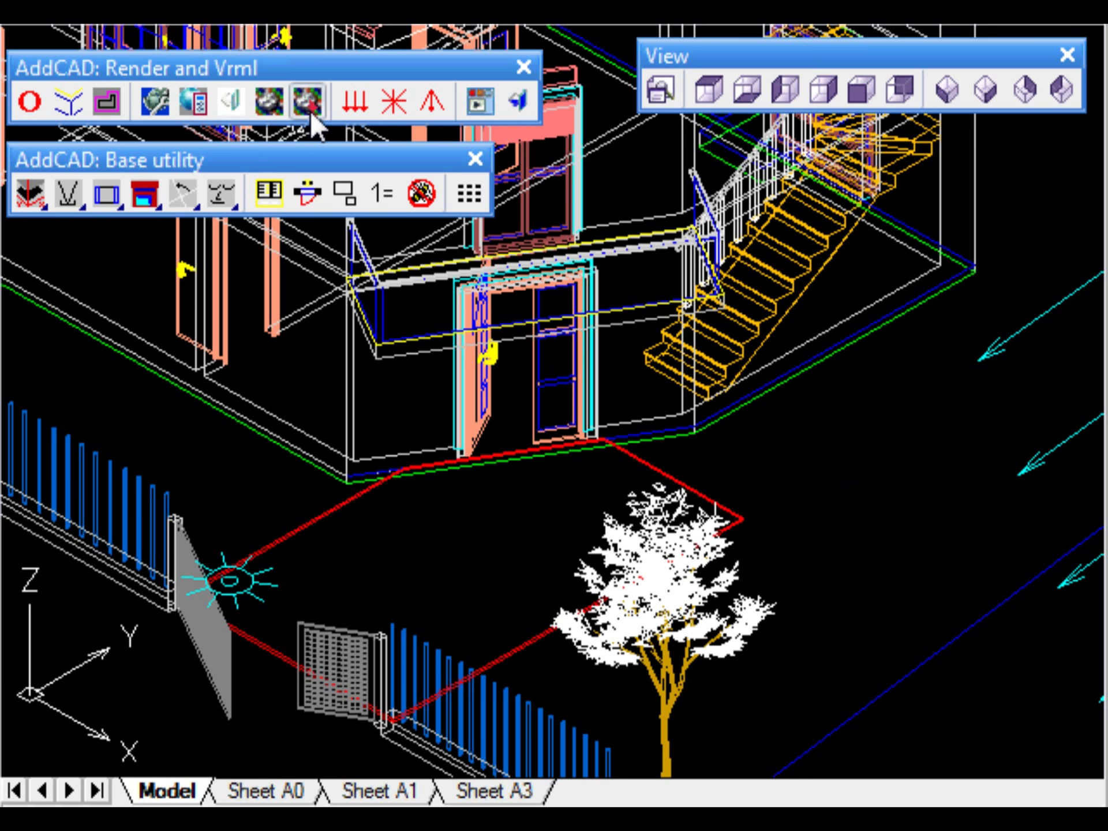
left_click(305, 100)
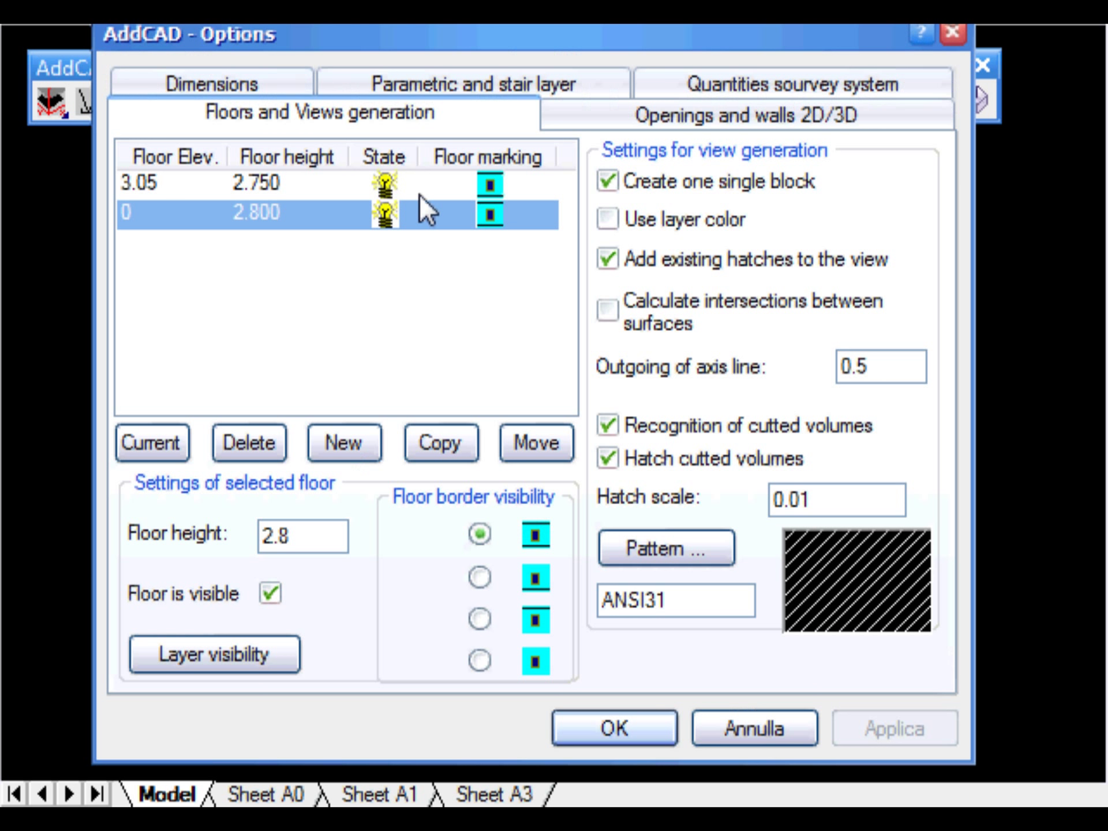
Select the elevation 0 ground floor, confirm view generation options, and draw the view line.
left_click(608, 219)
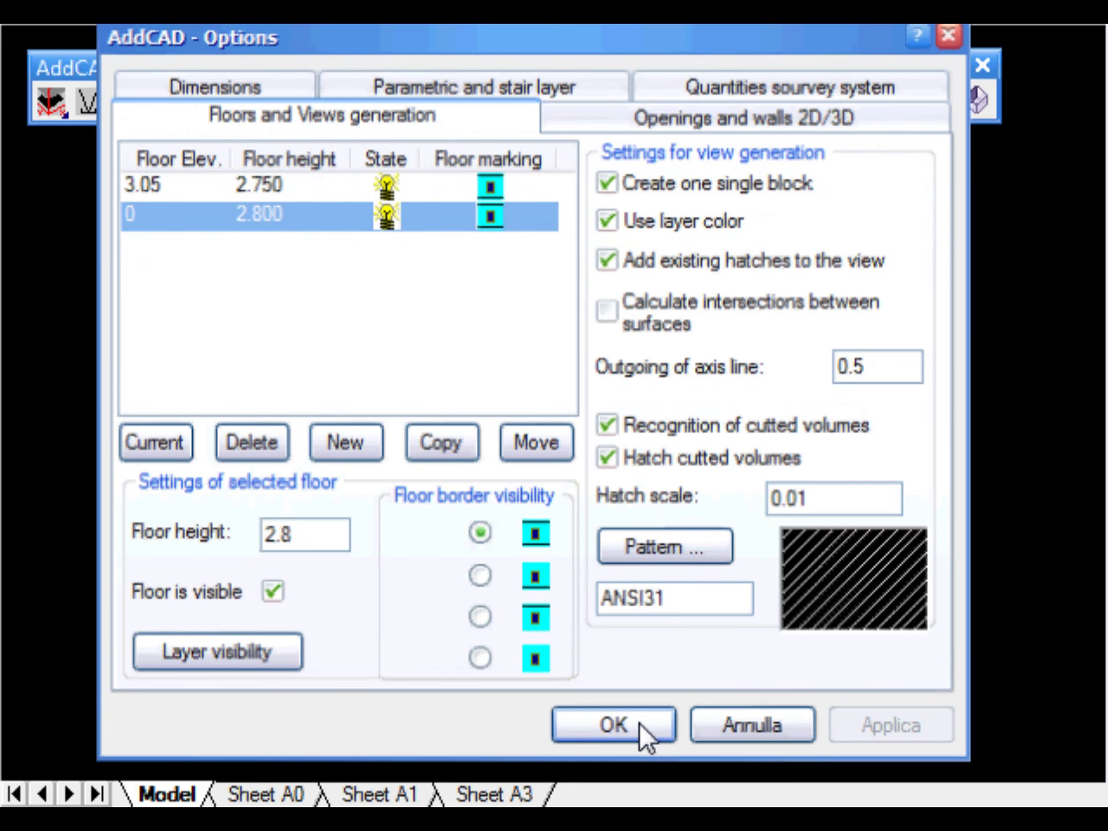
left_click(614, 725)
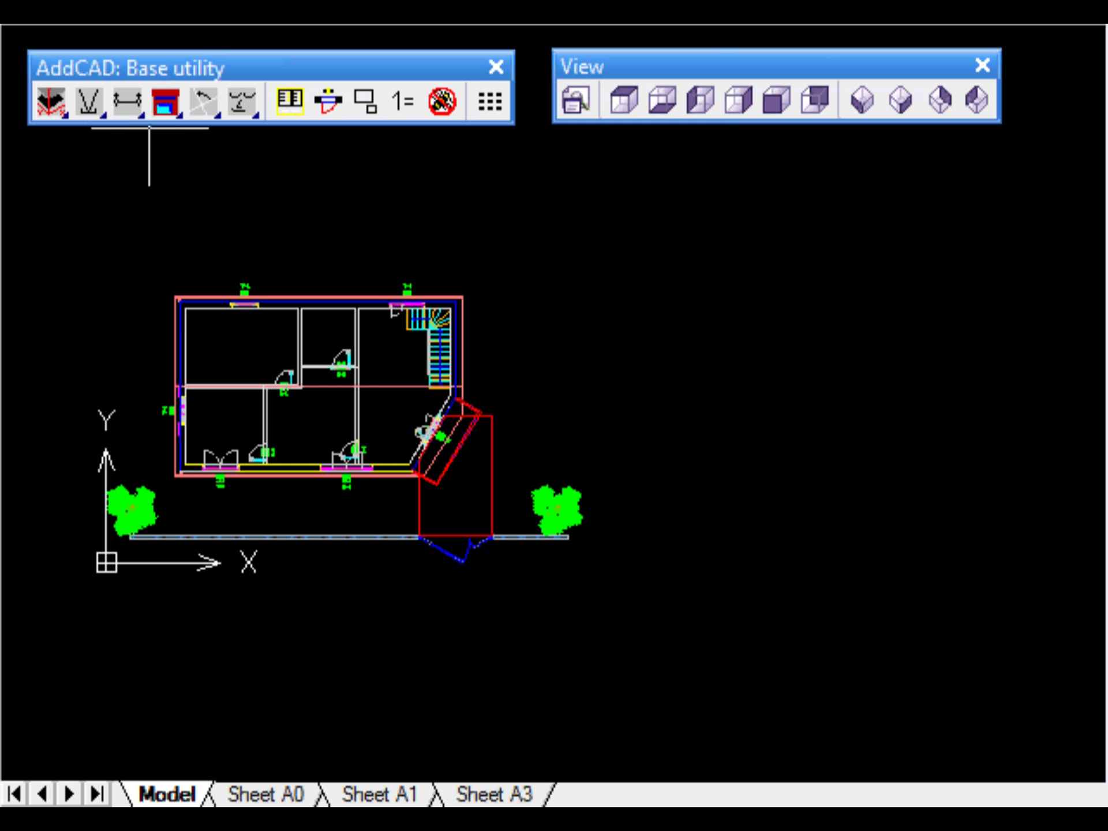
left_click(126, 104)
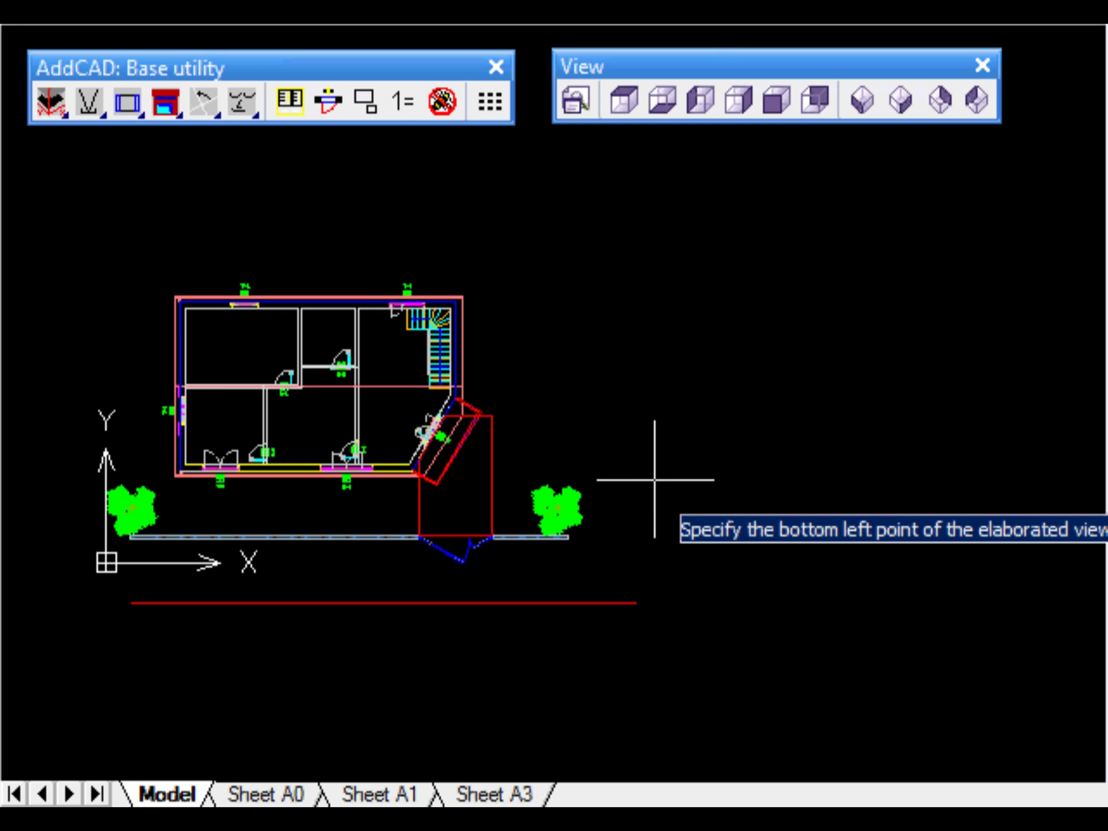
Place the elevation right of the plan and insert a 15.000-long section line across the house.
left_click(654, 482)
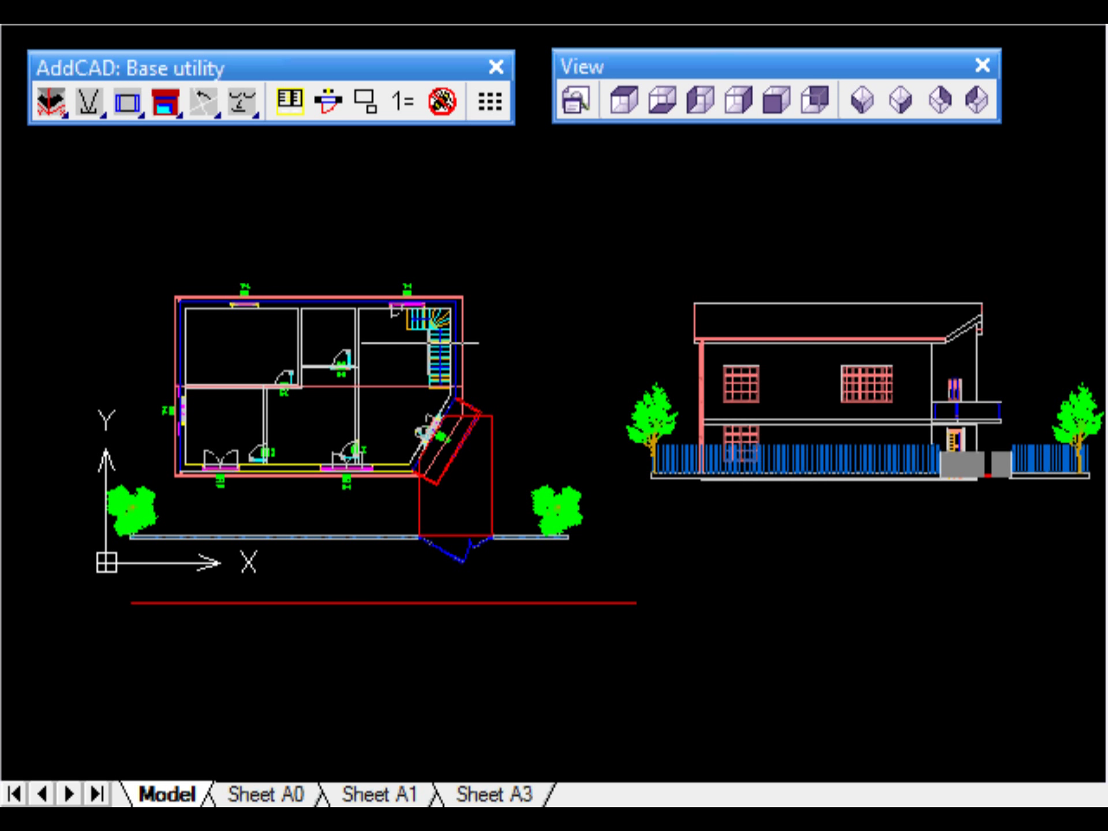
left_click(126, 105)
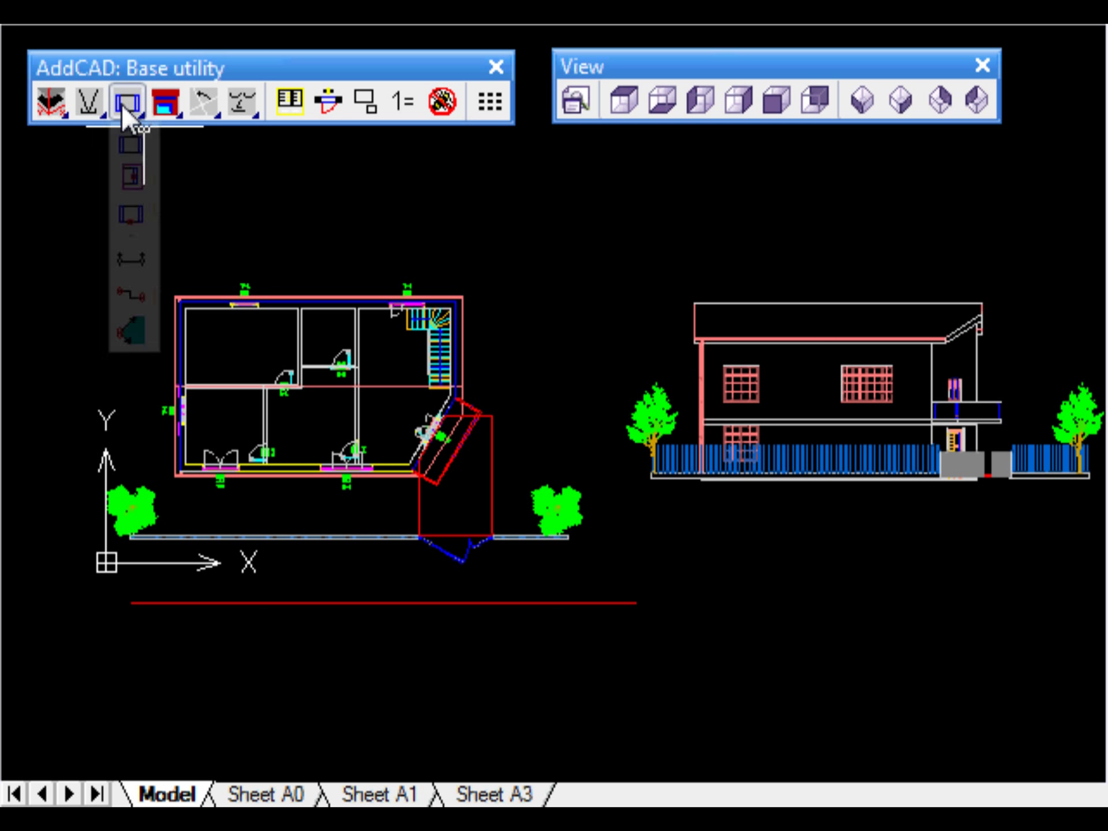
left_click(121, 102)
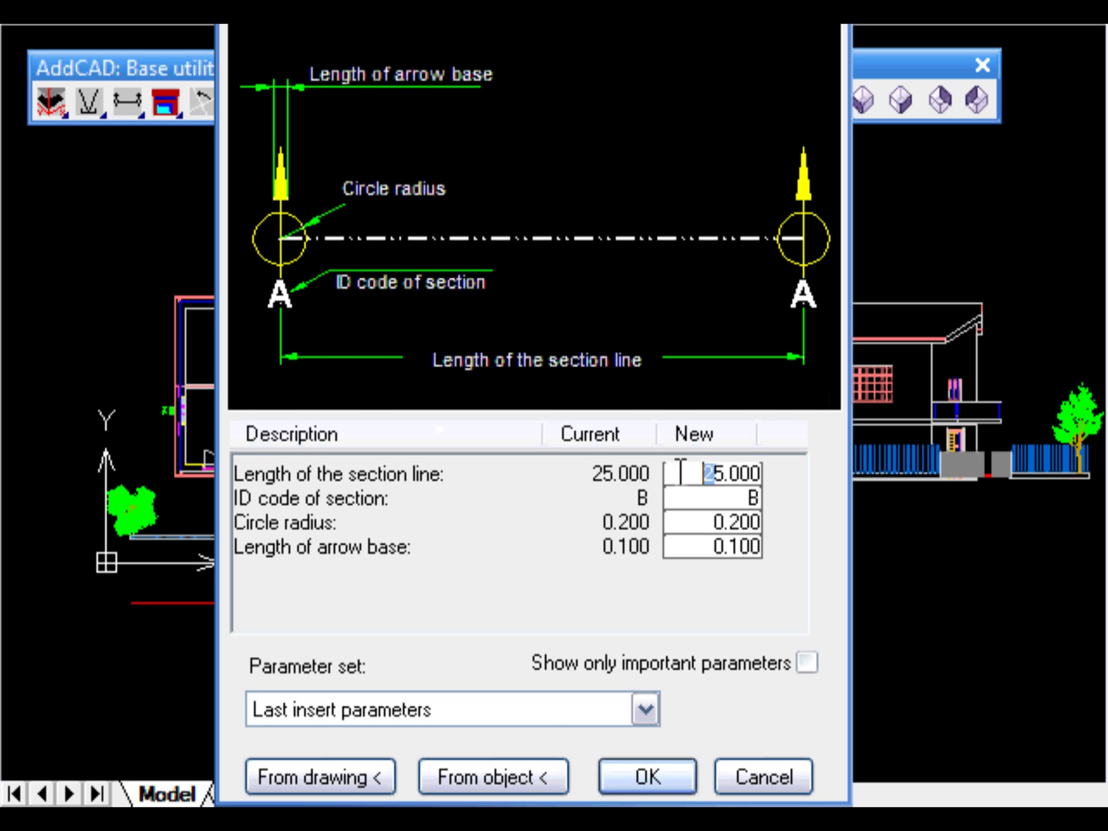
type("15.000")
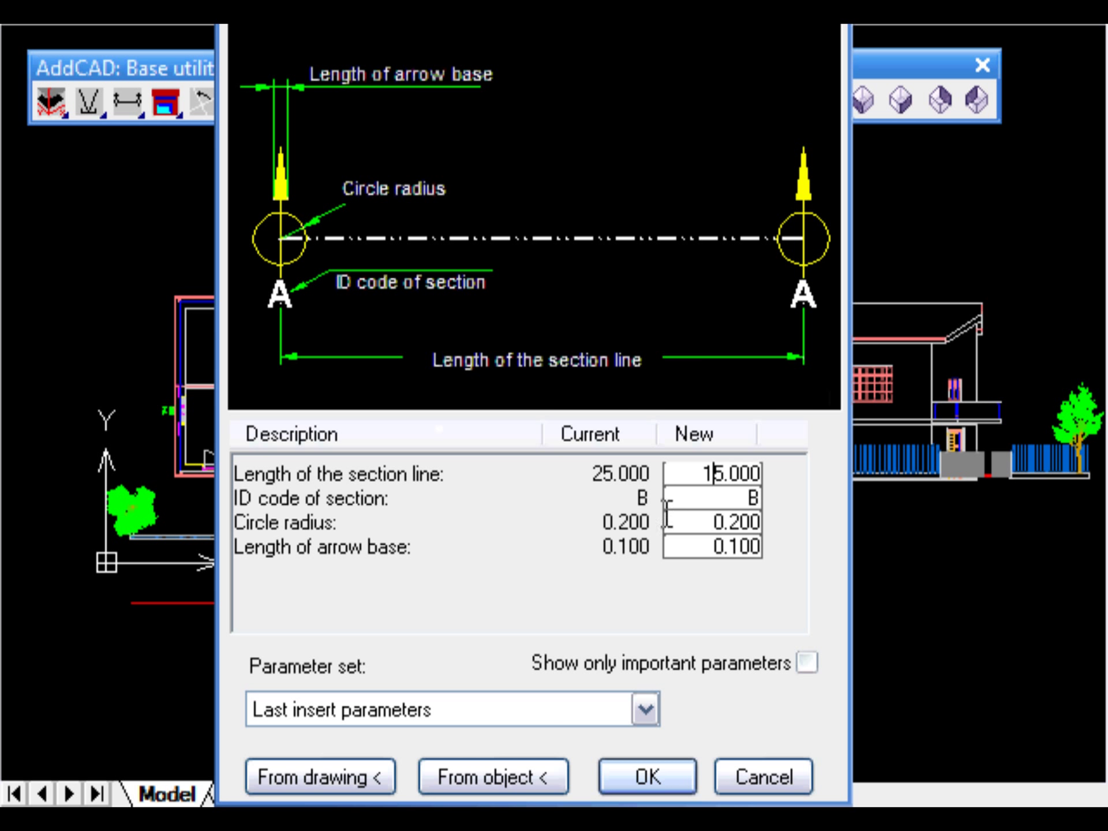
left_click(647, 778)
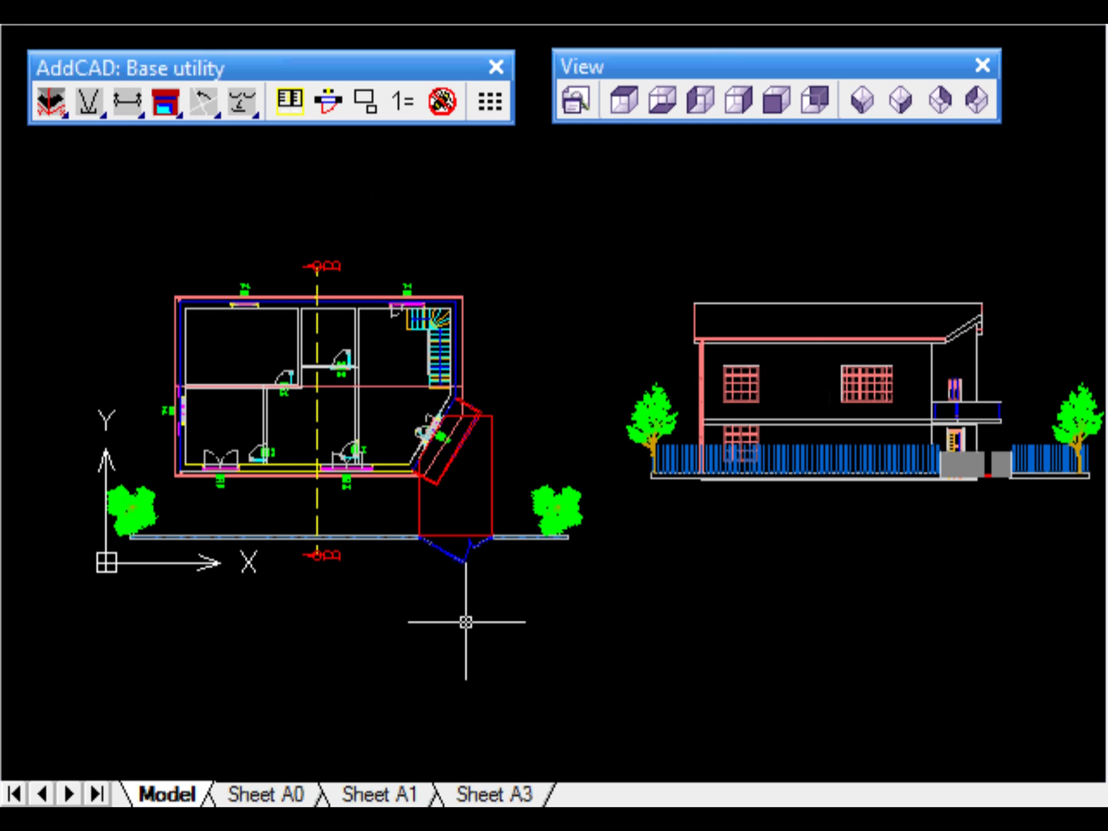
mouse_move(338, 511)
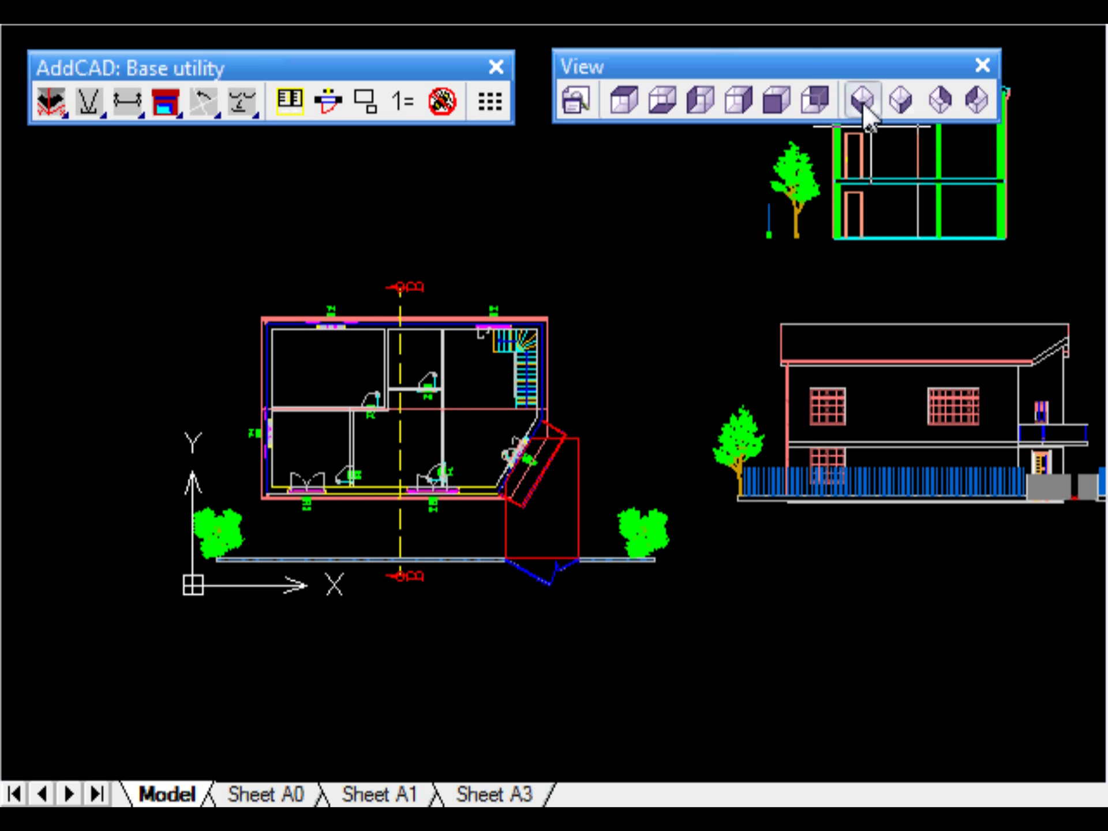
left_click(861, 100)
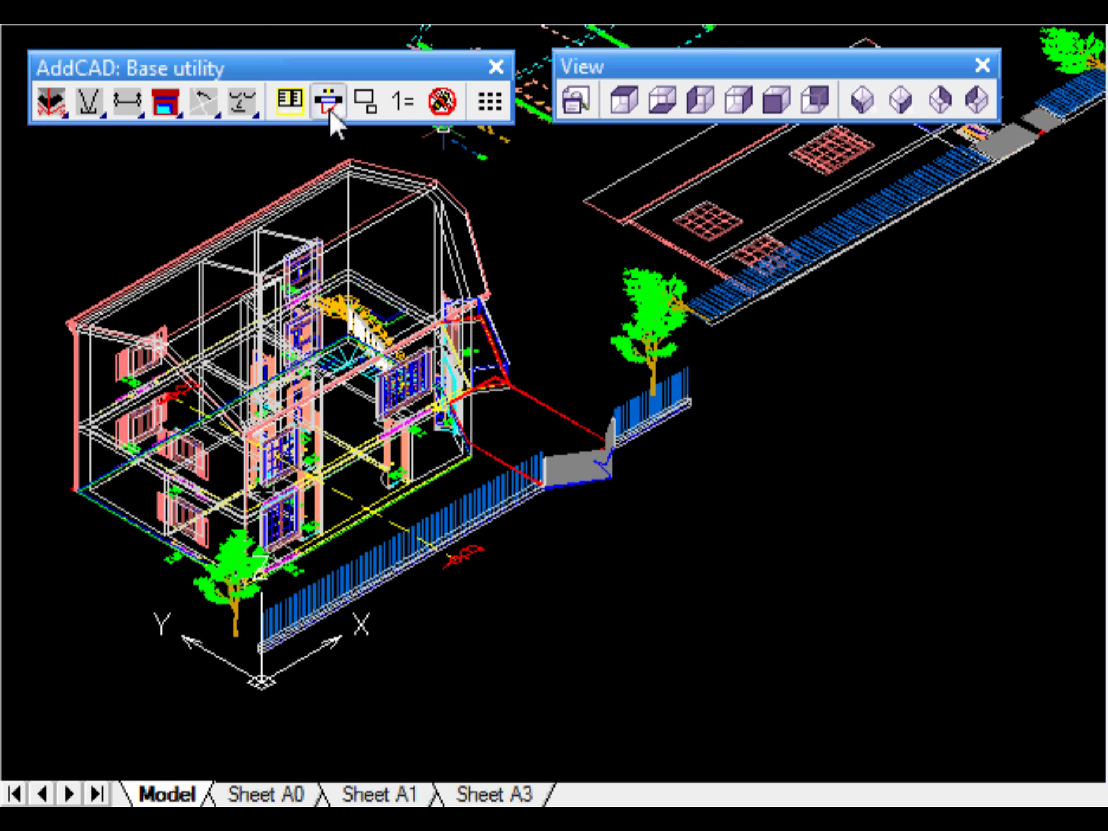
Switch to the SW isometric view to inspect the 3D house model.
left_click(121, 103)
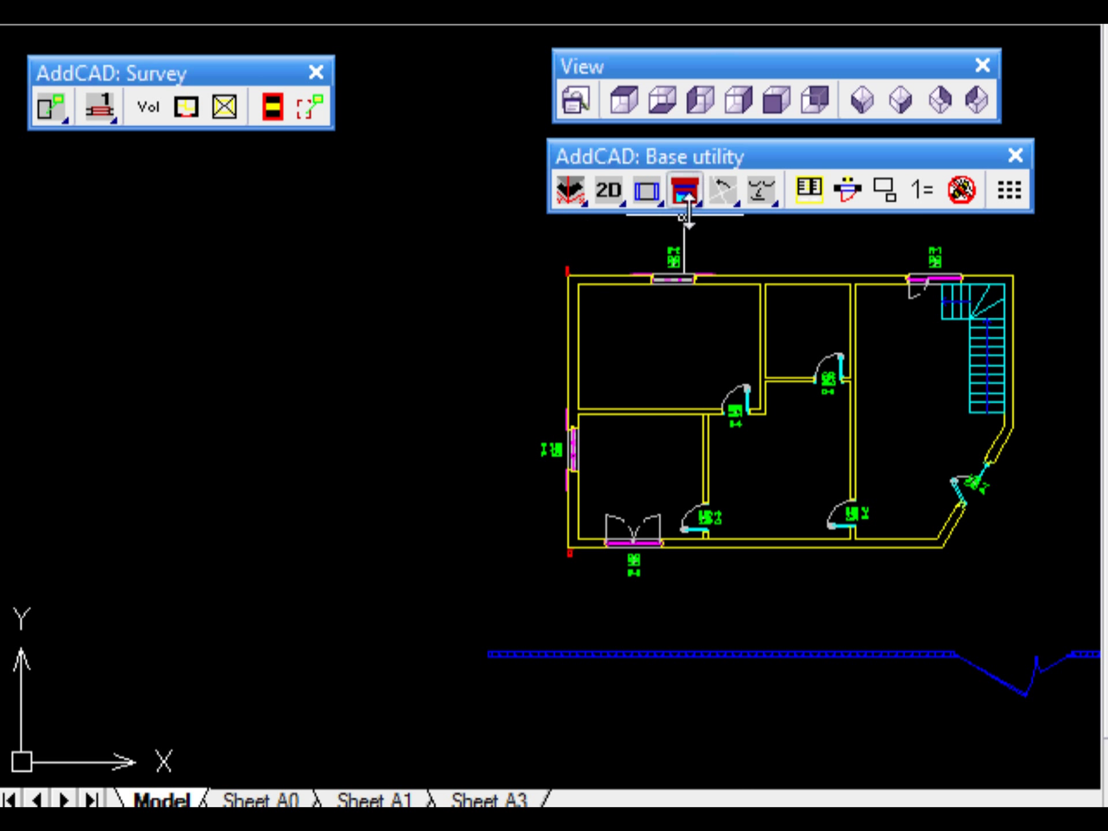
Browse the room table layouts in Quantities survey options, preview, and confirm Att_ti2.
left_click(676, 195)
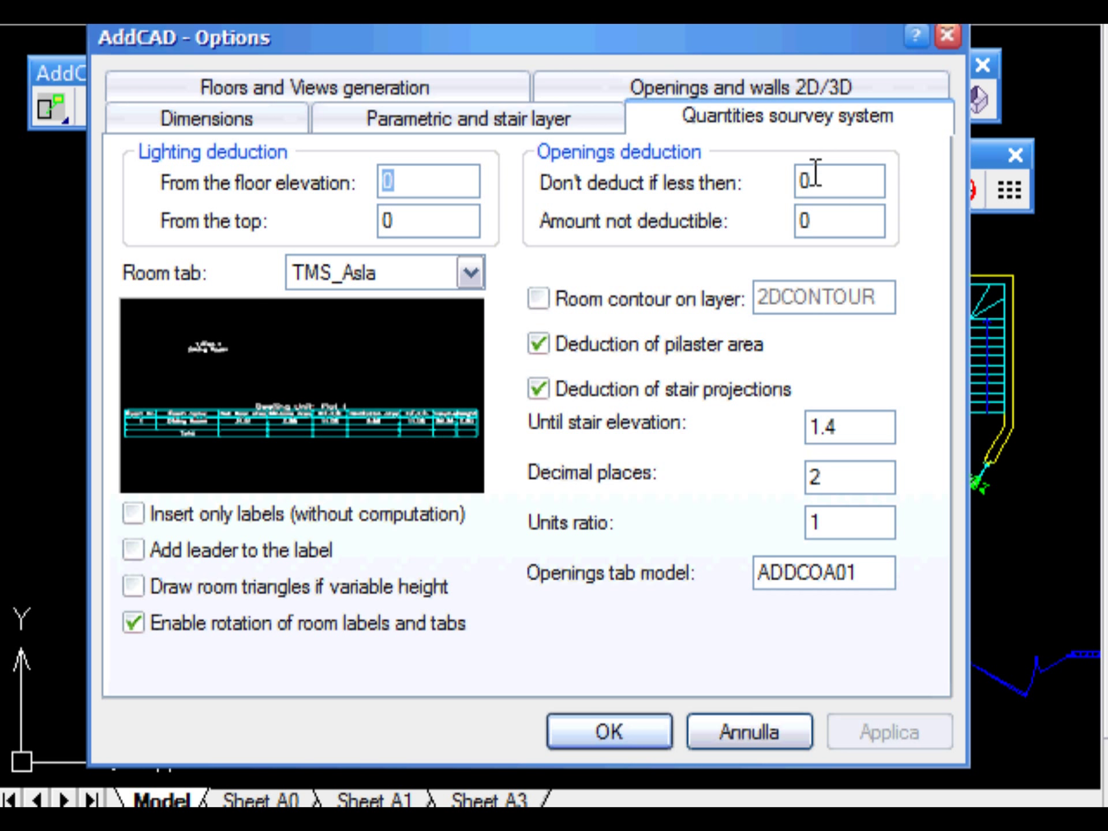
left_click(470, 271)
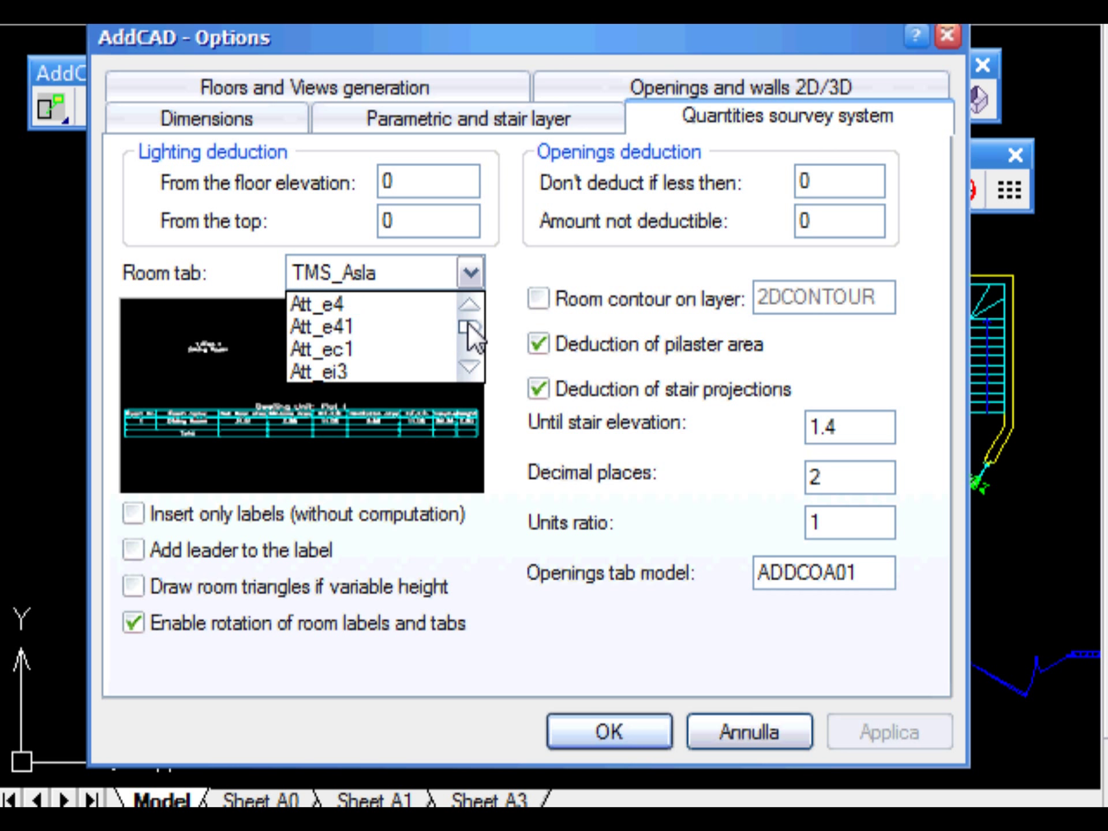
left_click(320, 326)
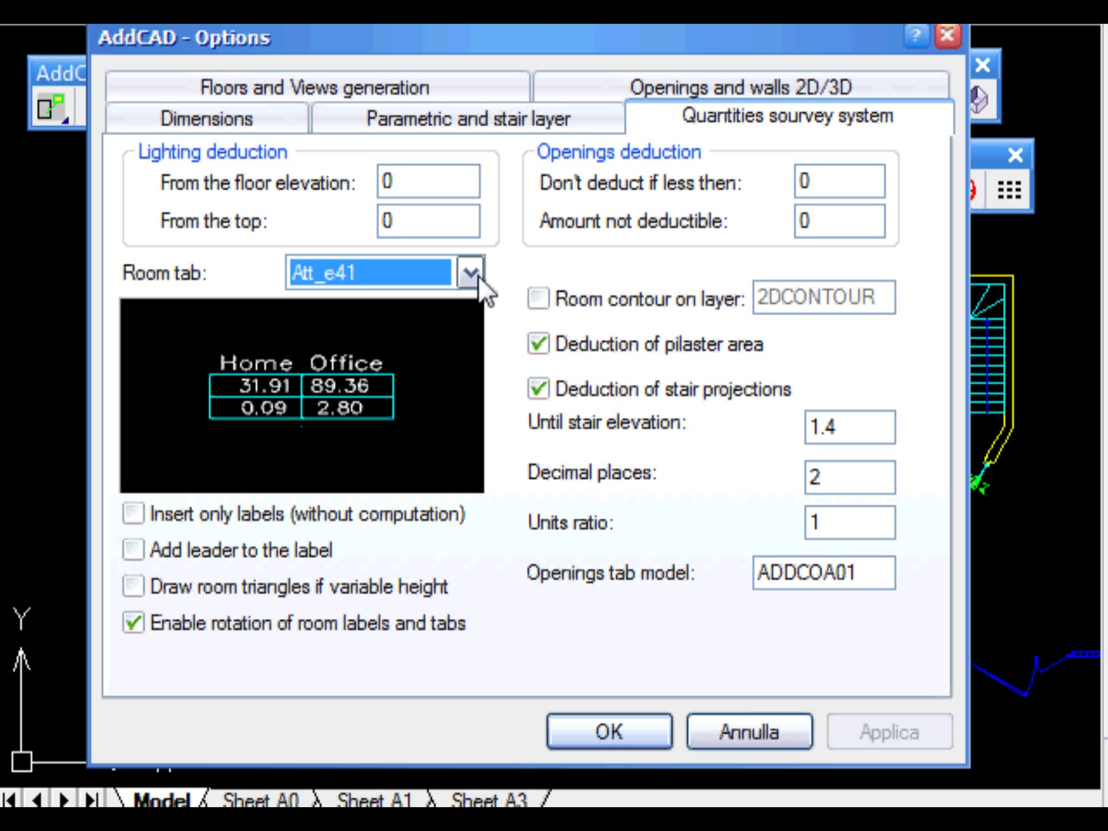
left_click(466, 286)
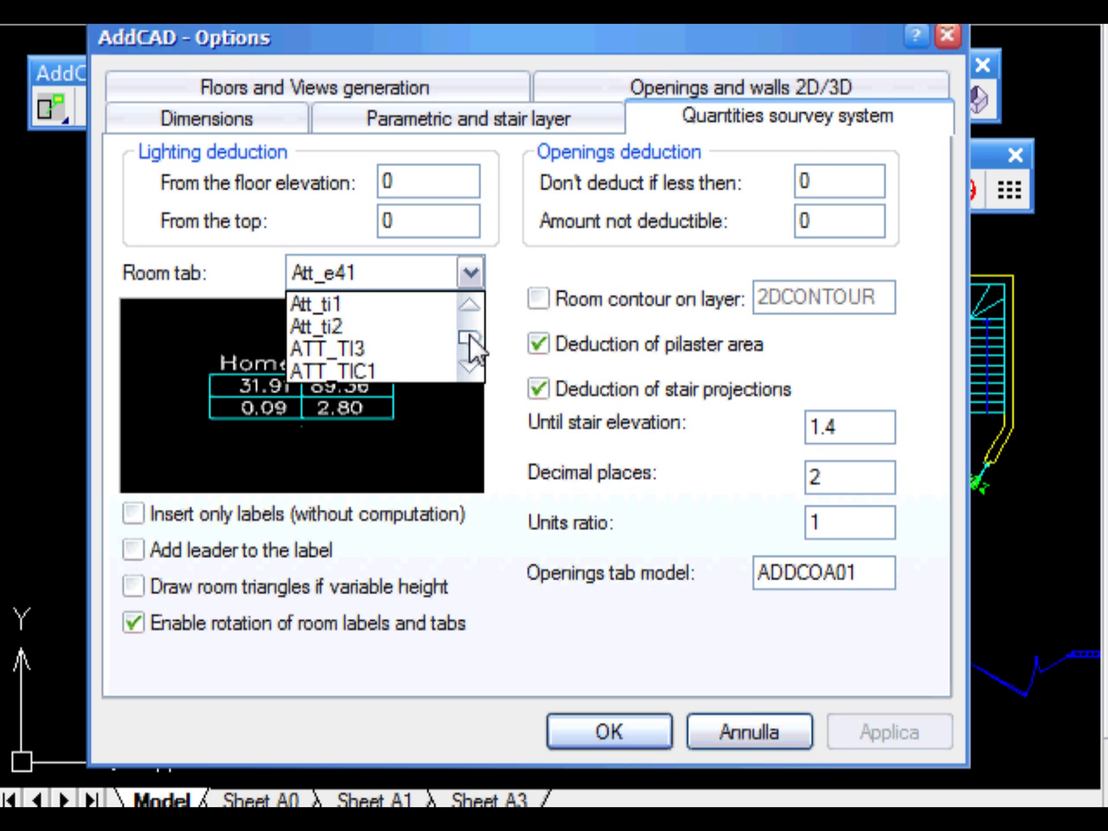
left_click(316, 305)
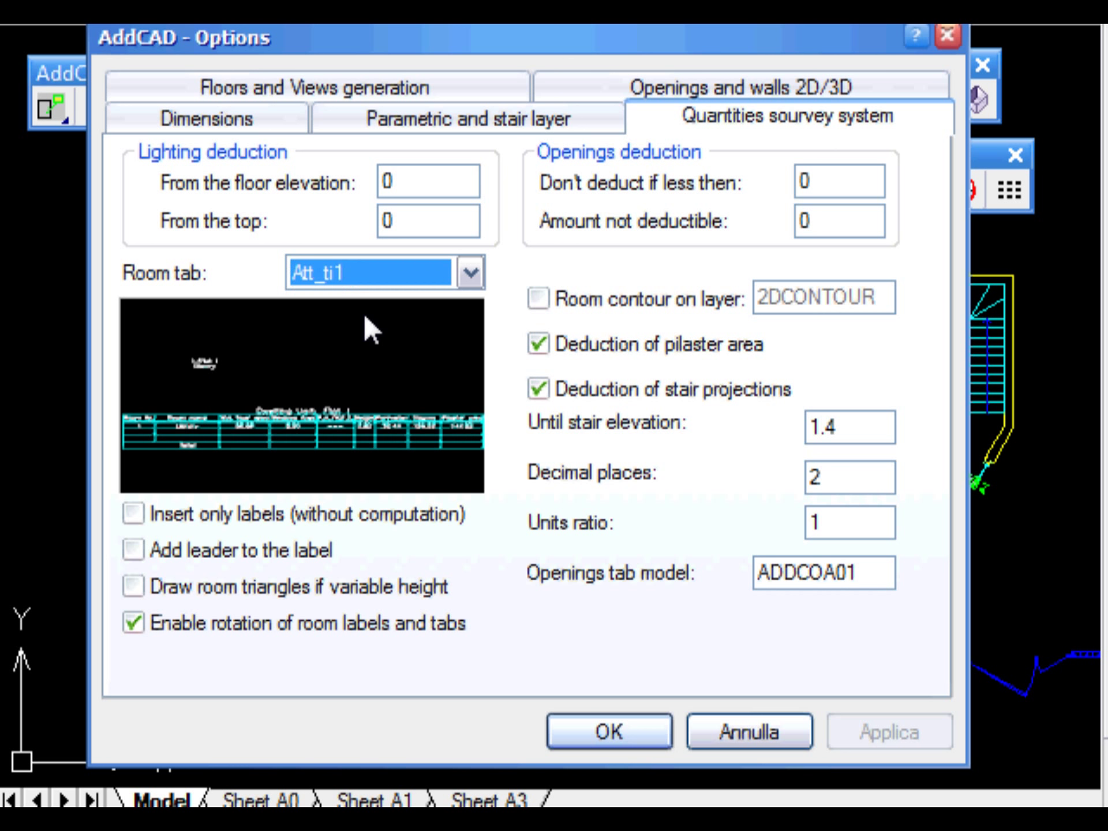
left_click(470, 274)
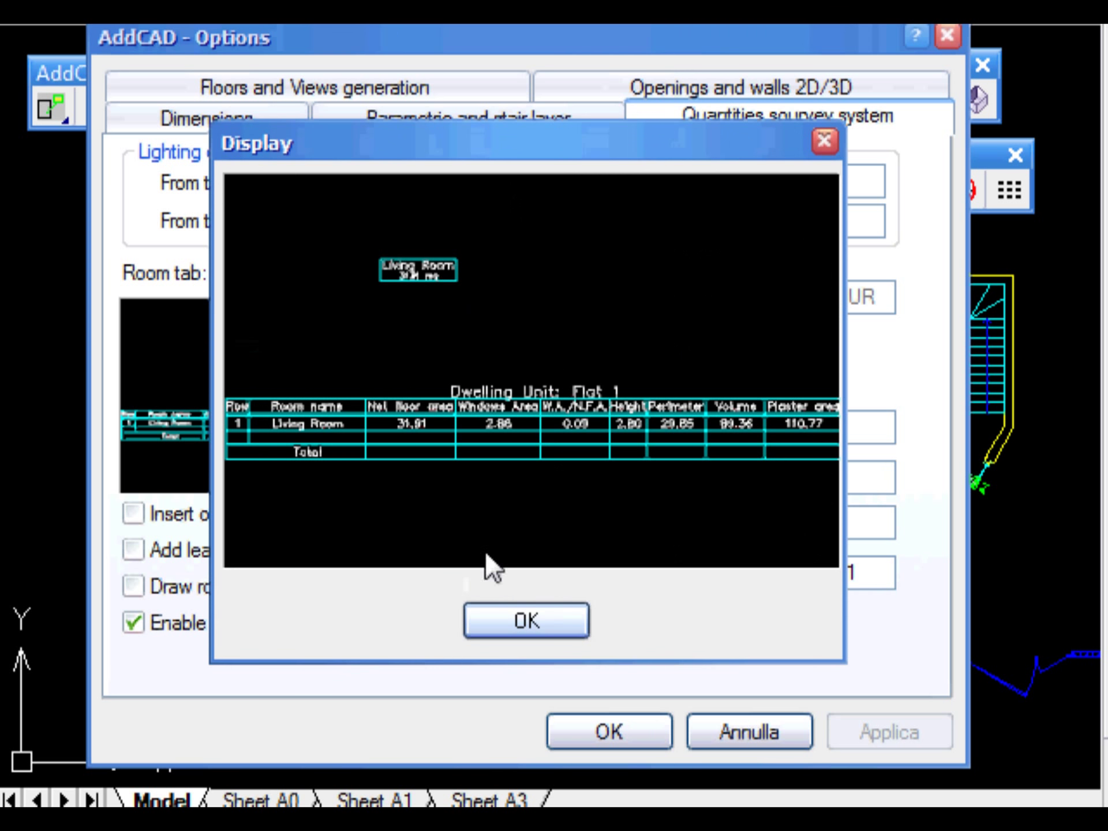
left_click(526, 620)
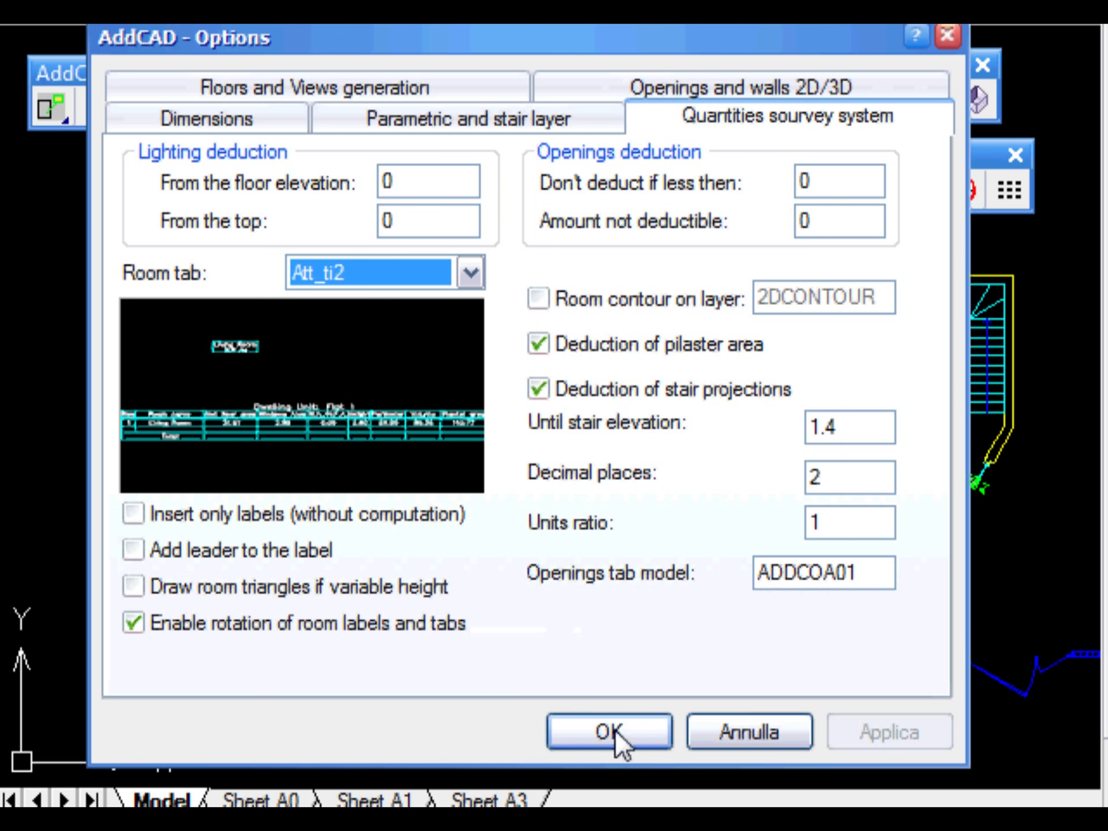
left_click(610, 747)
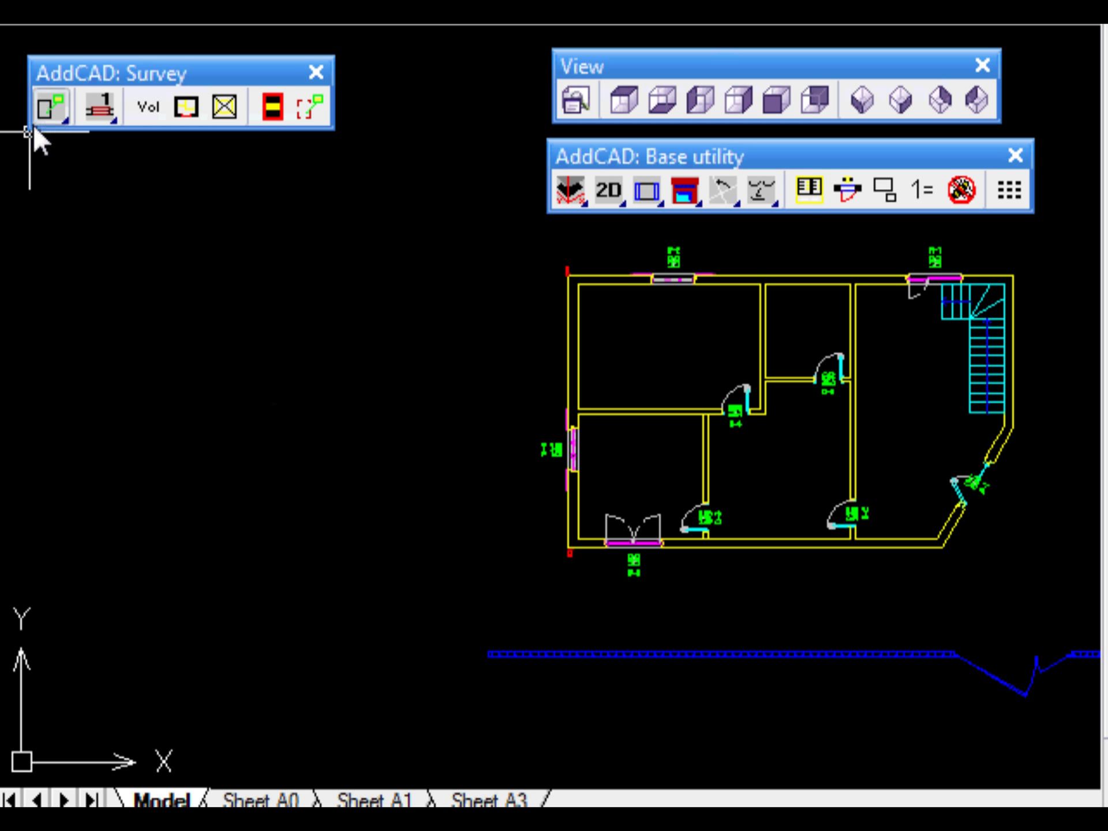
Begin assigning room data for the unit with a five-row room table.
left_click(49, 108)
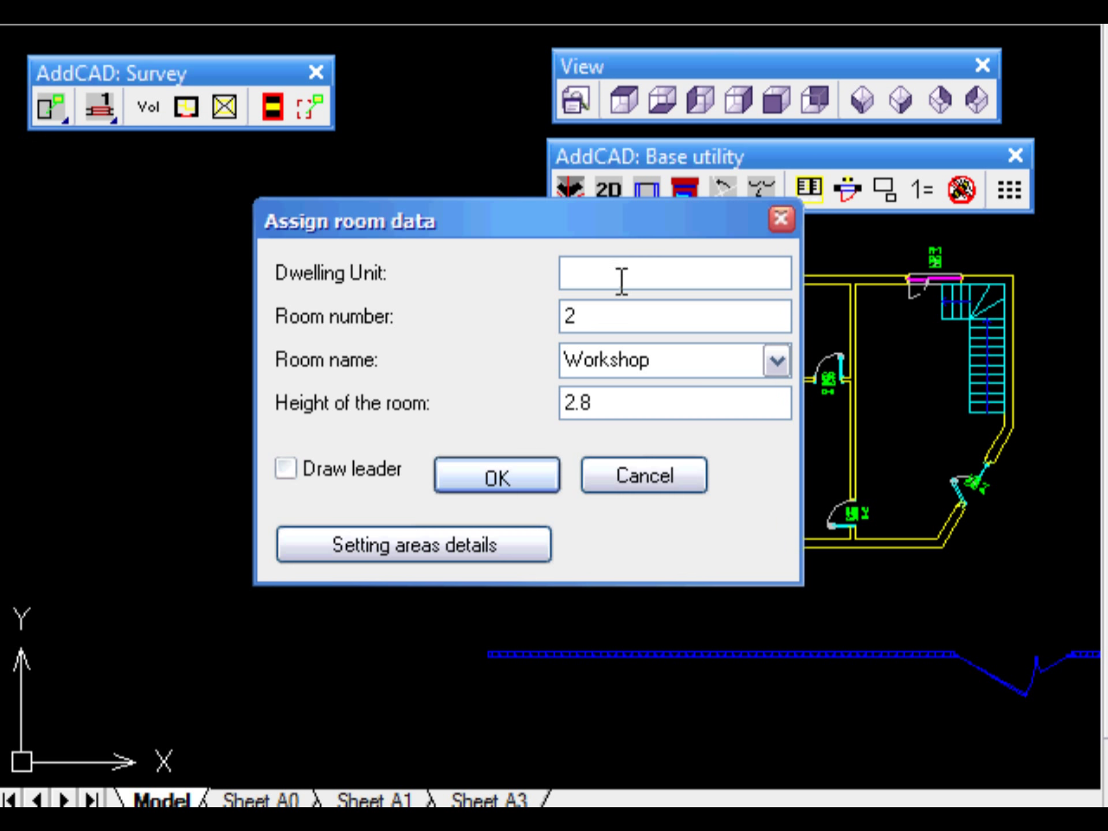
type("un")
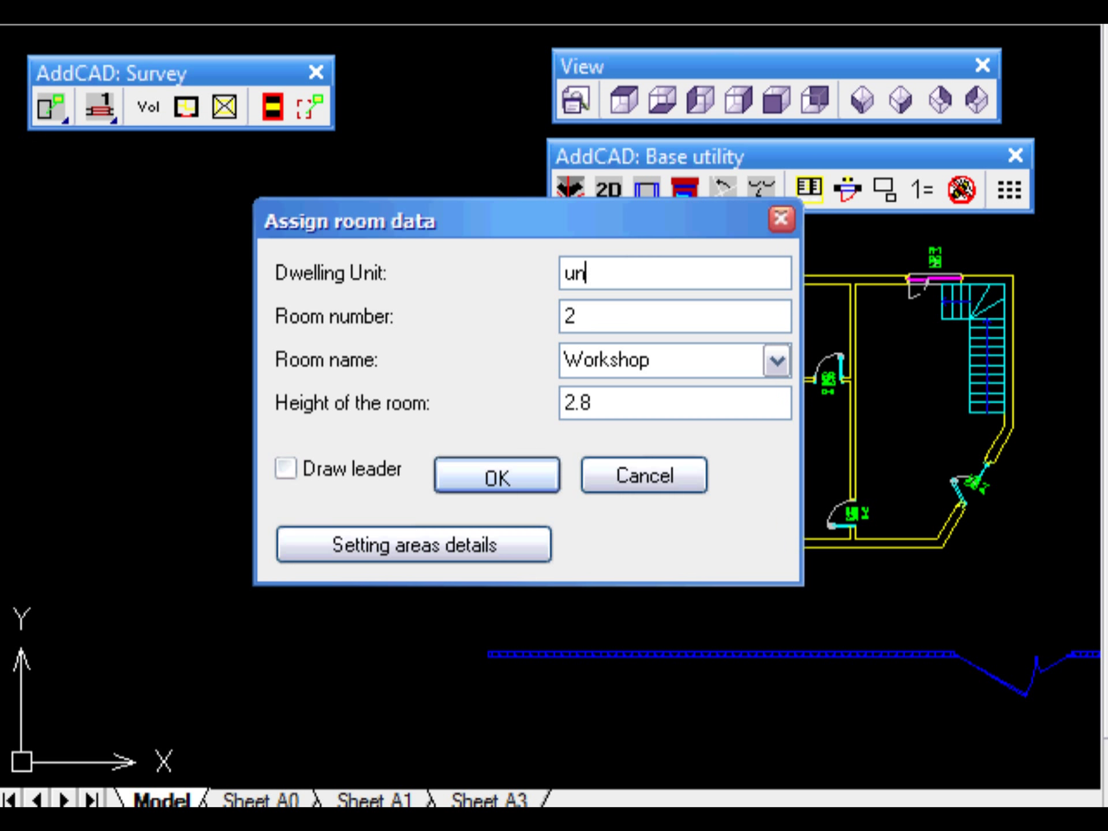
type("it")
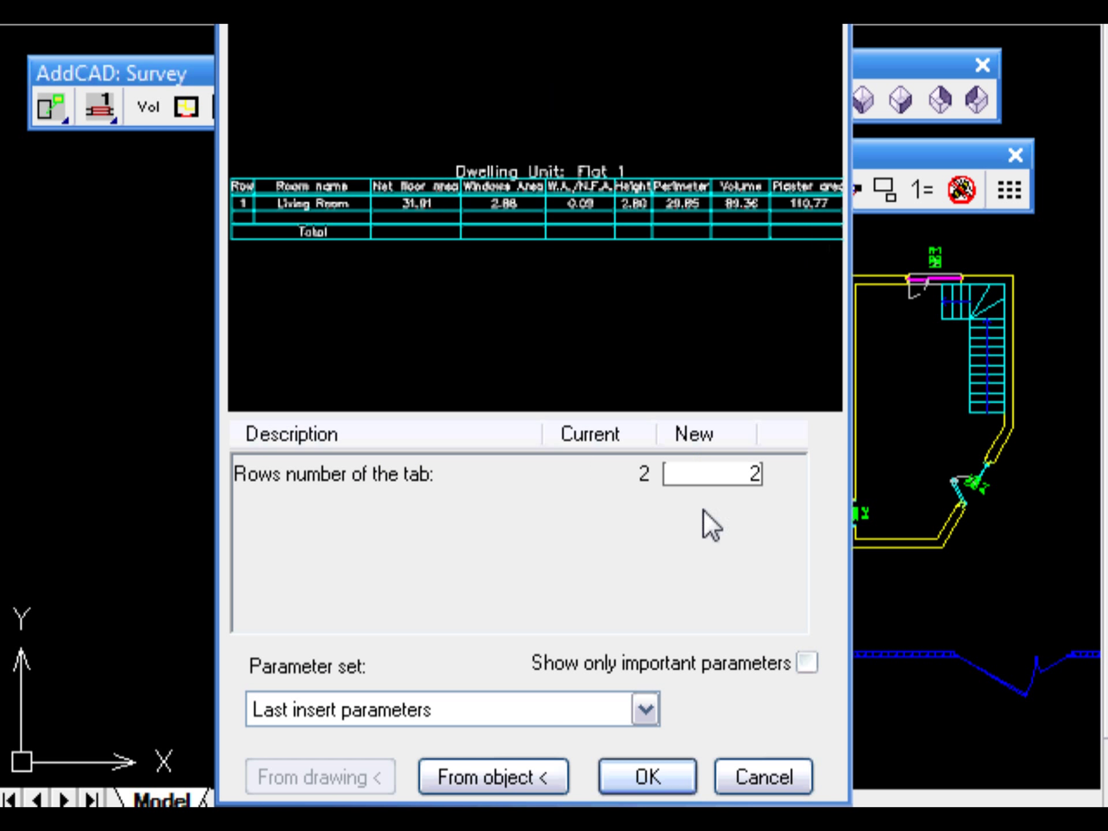
type("5")
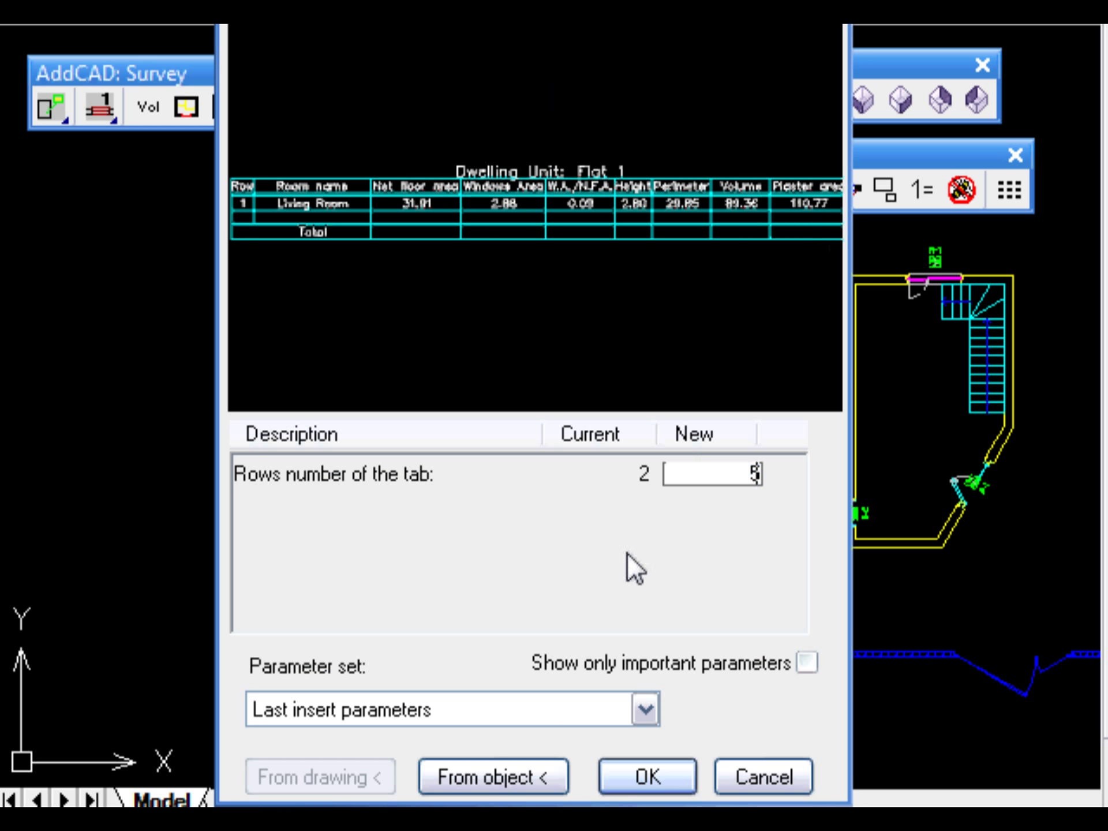
left_click(647, 777)
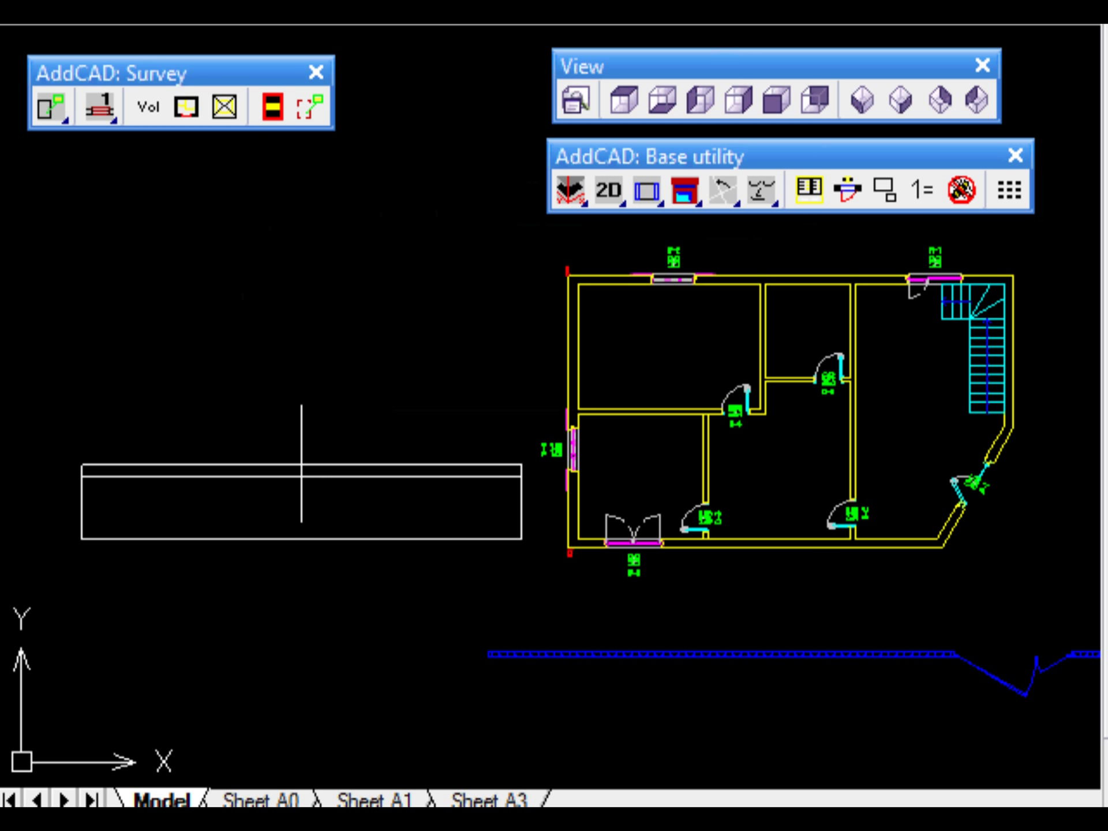
Place the room table left of the plan and record Workshop and Home Office data.
left_click(186, 109)
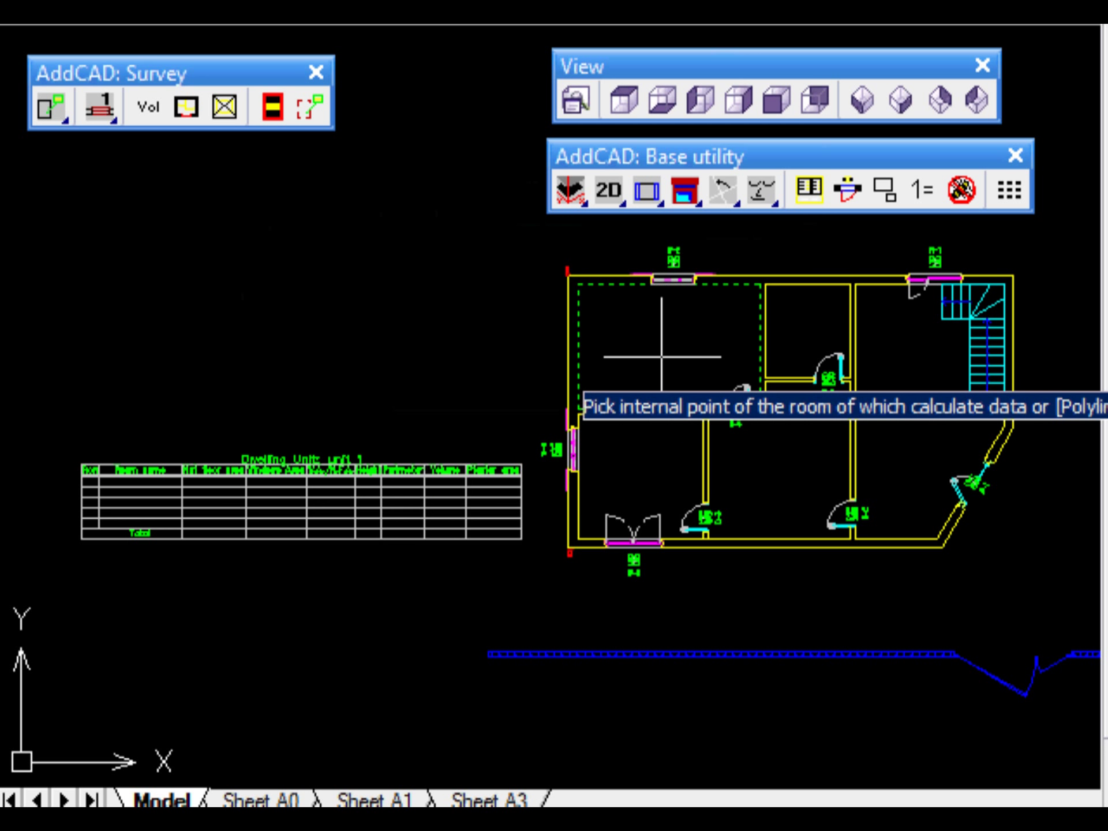
left_click(662, 357)
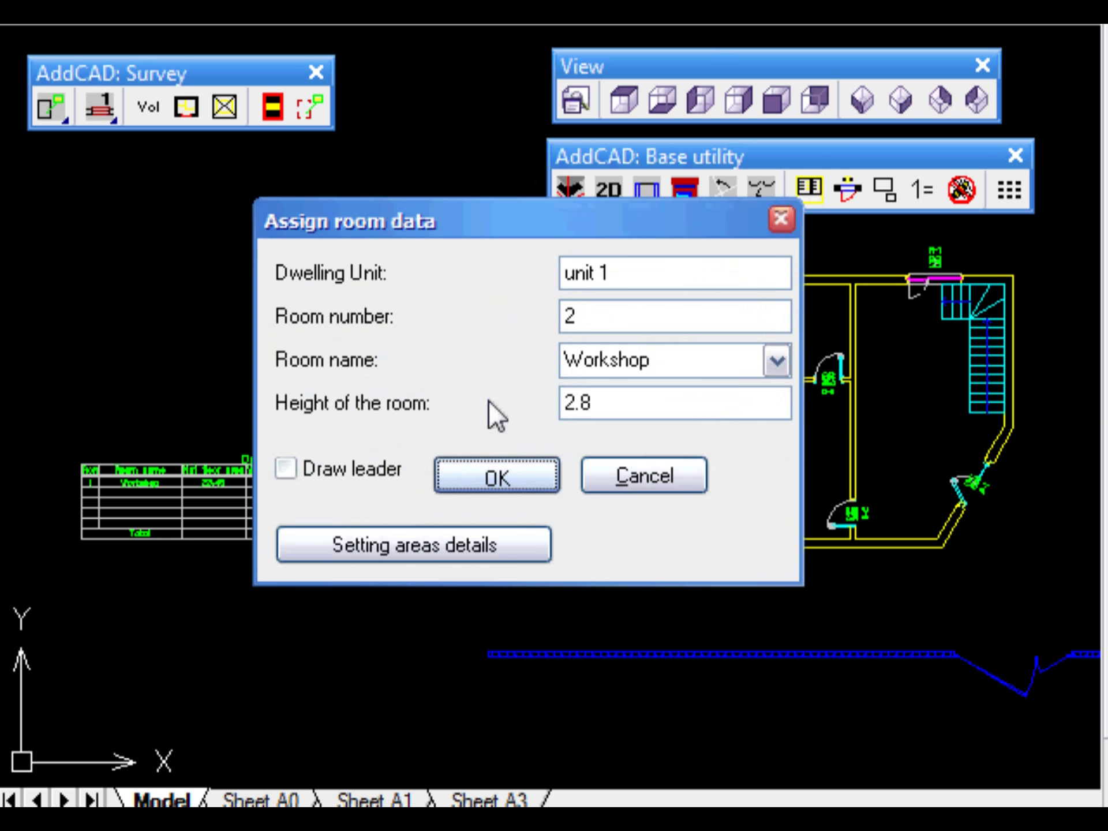
left_click(777, 360)
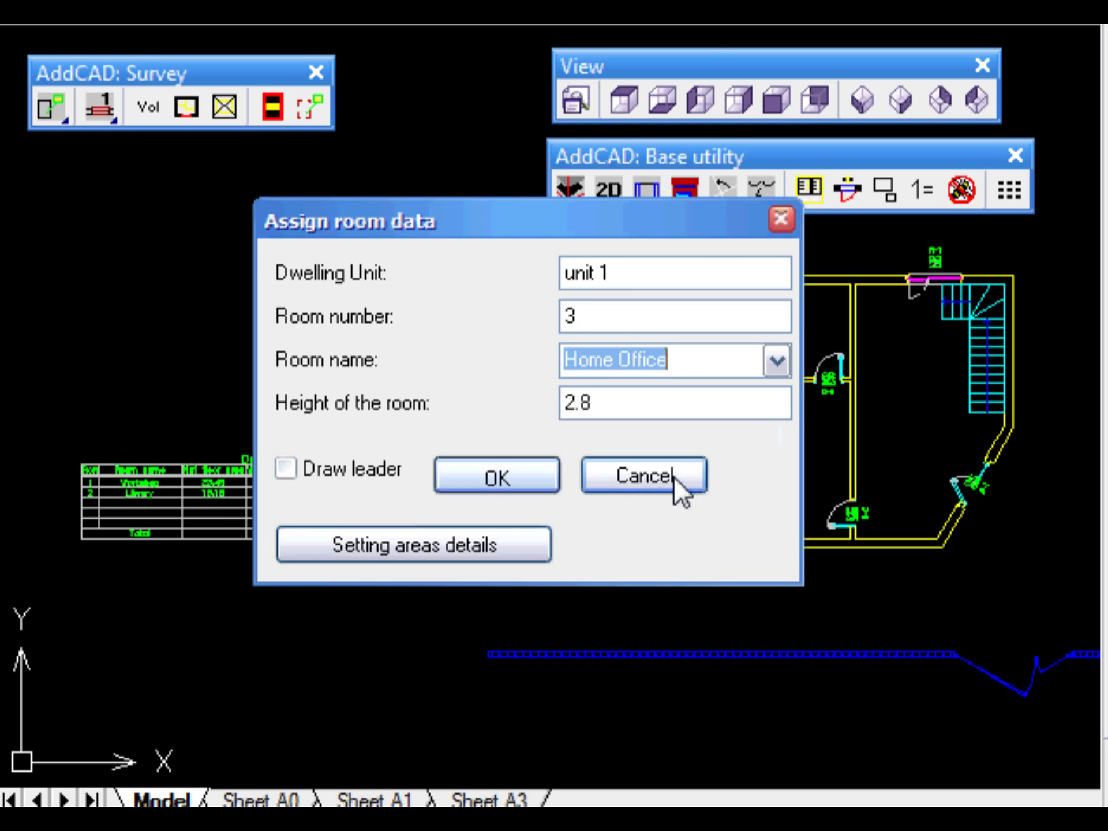
left_click(646, 476)
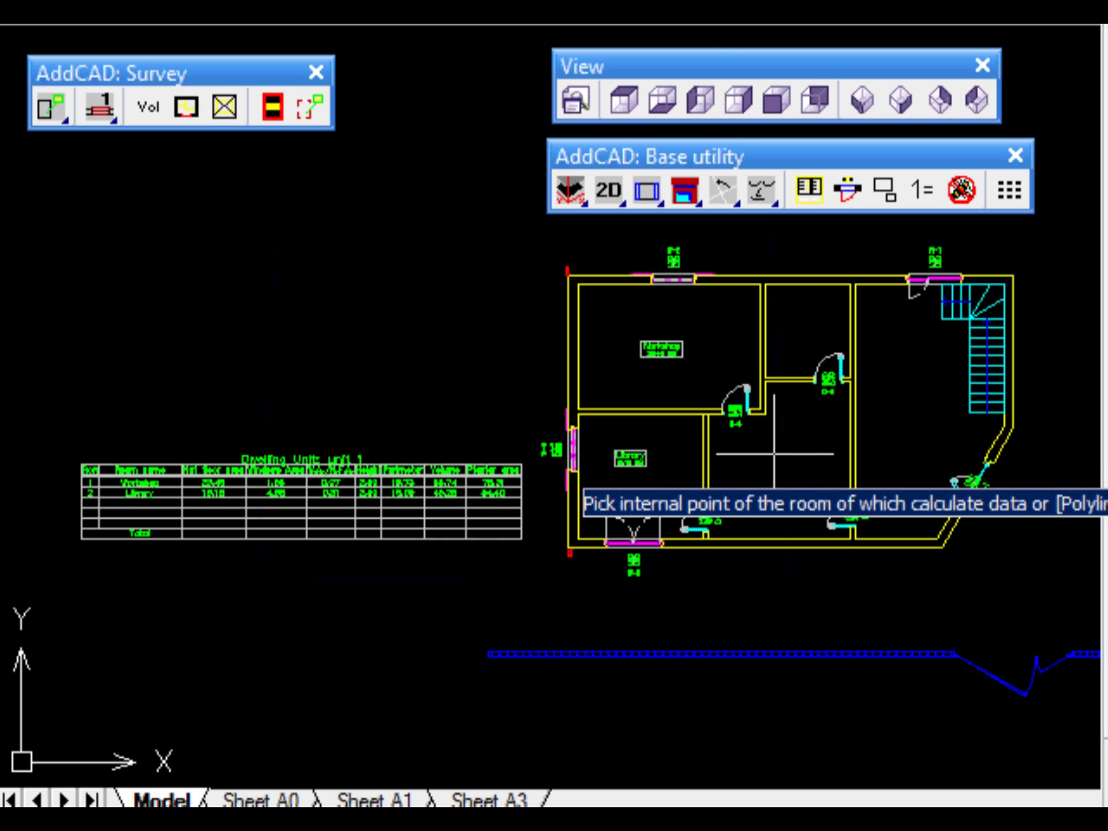
left_click(778, 440)
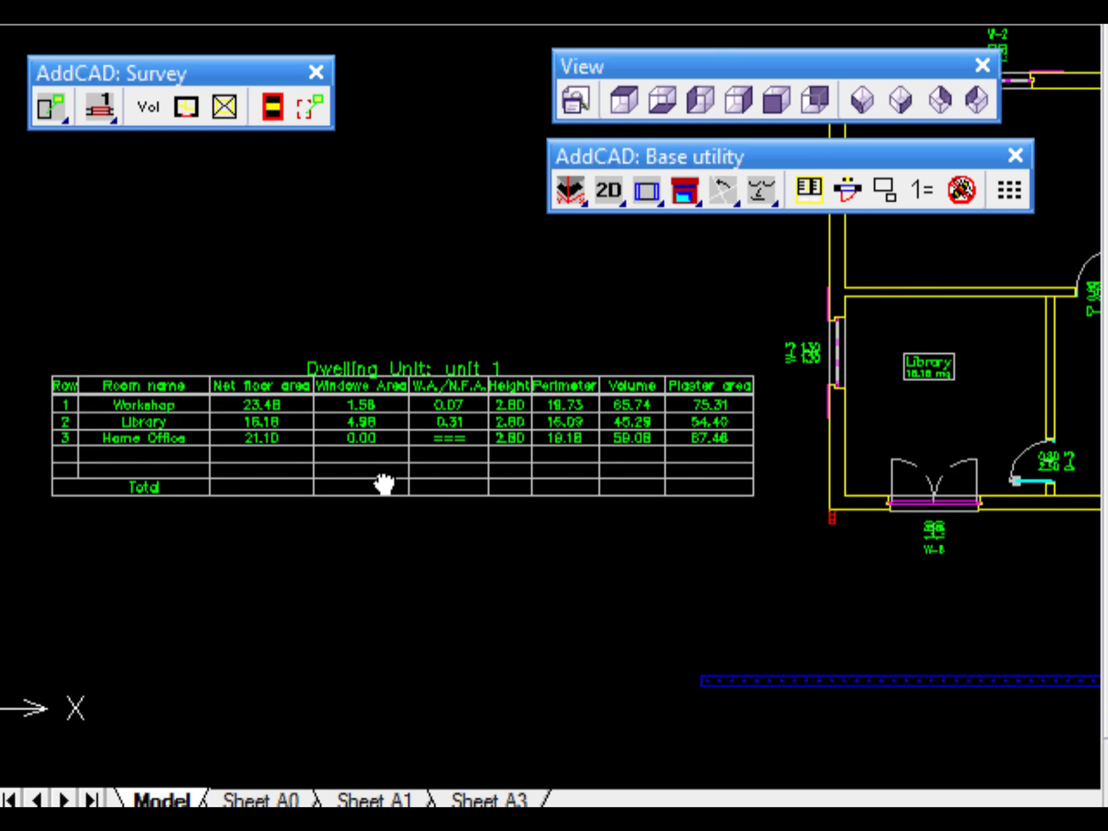
Total the unit 1 room table and add plain-style room dimensions inside the stair room.
left_click(48, 107)
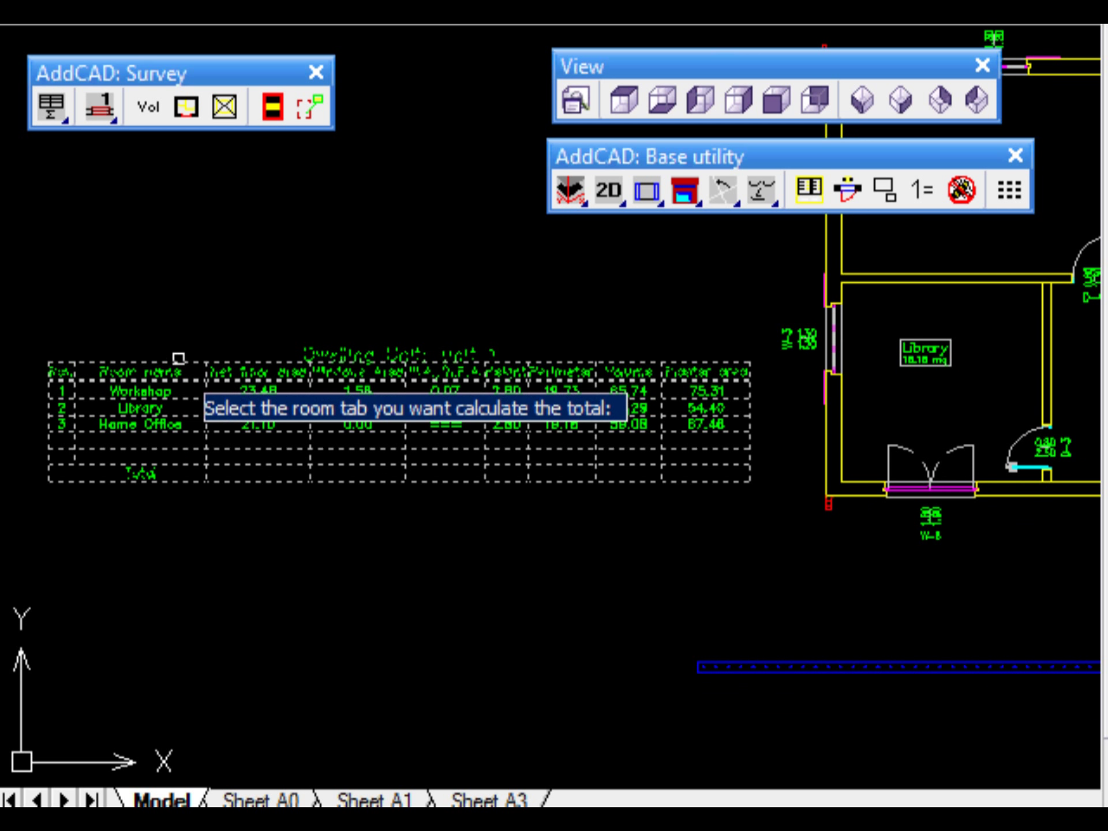
left_click(489, 537)
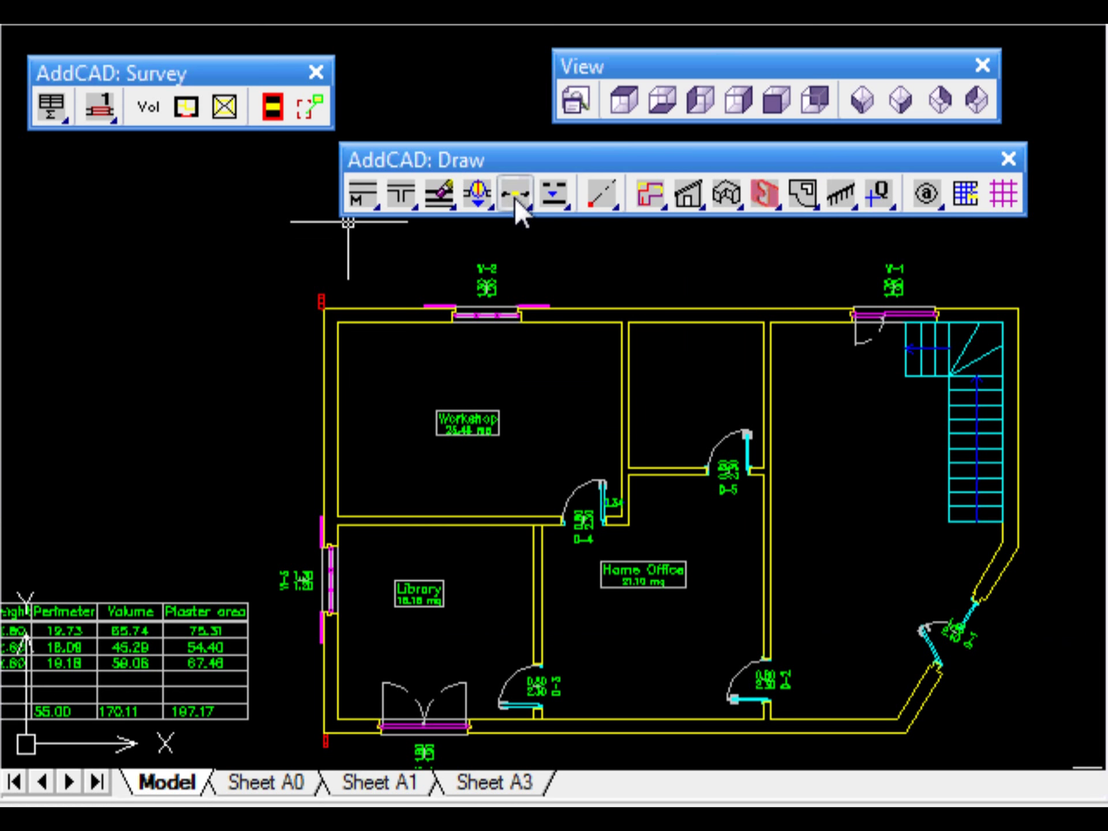
left_click(511, 193)
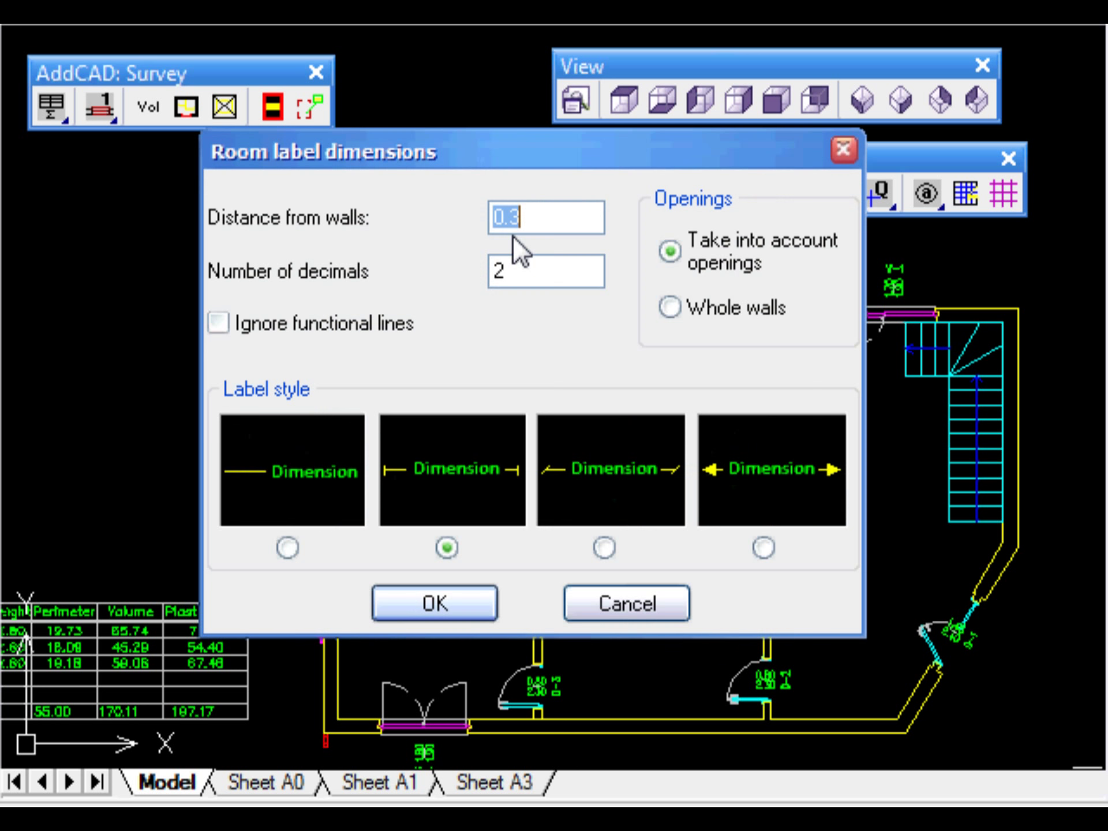
left_click(286, 548)
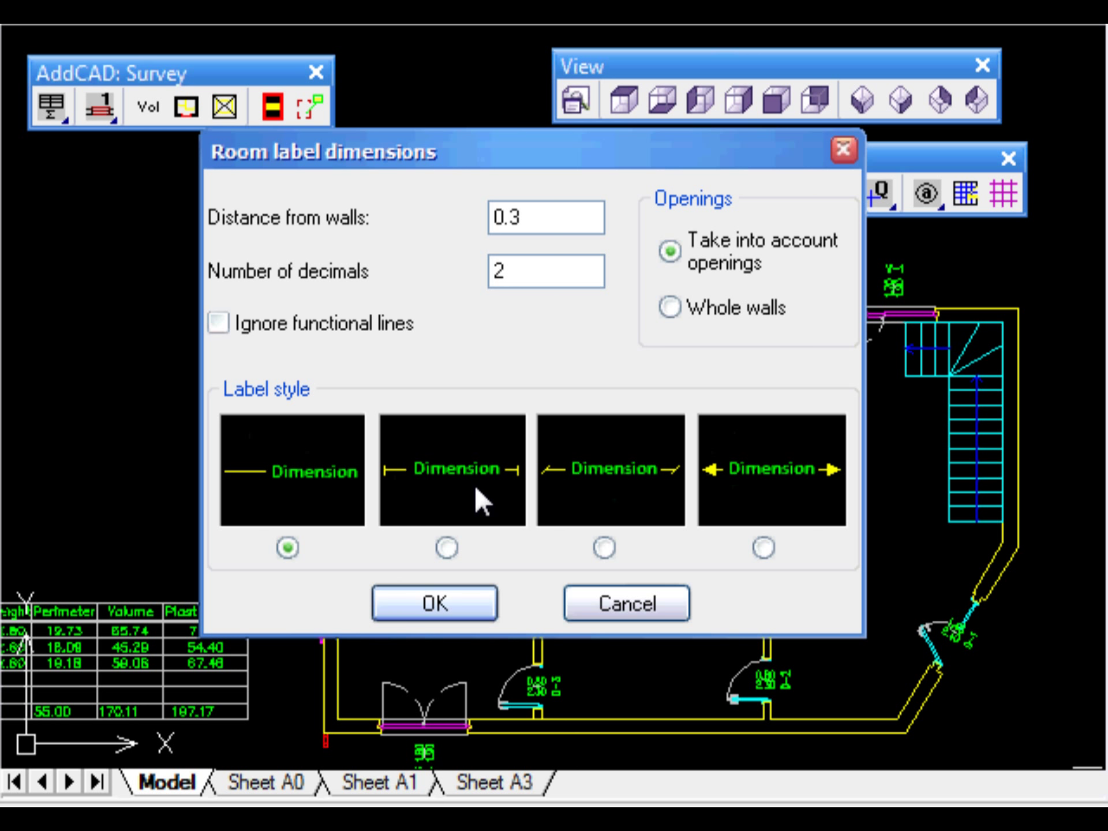
left_click(435, 604)
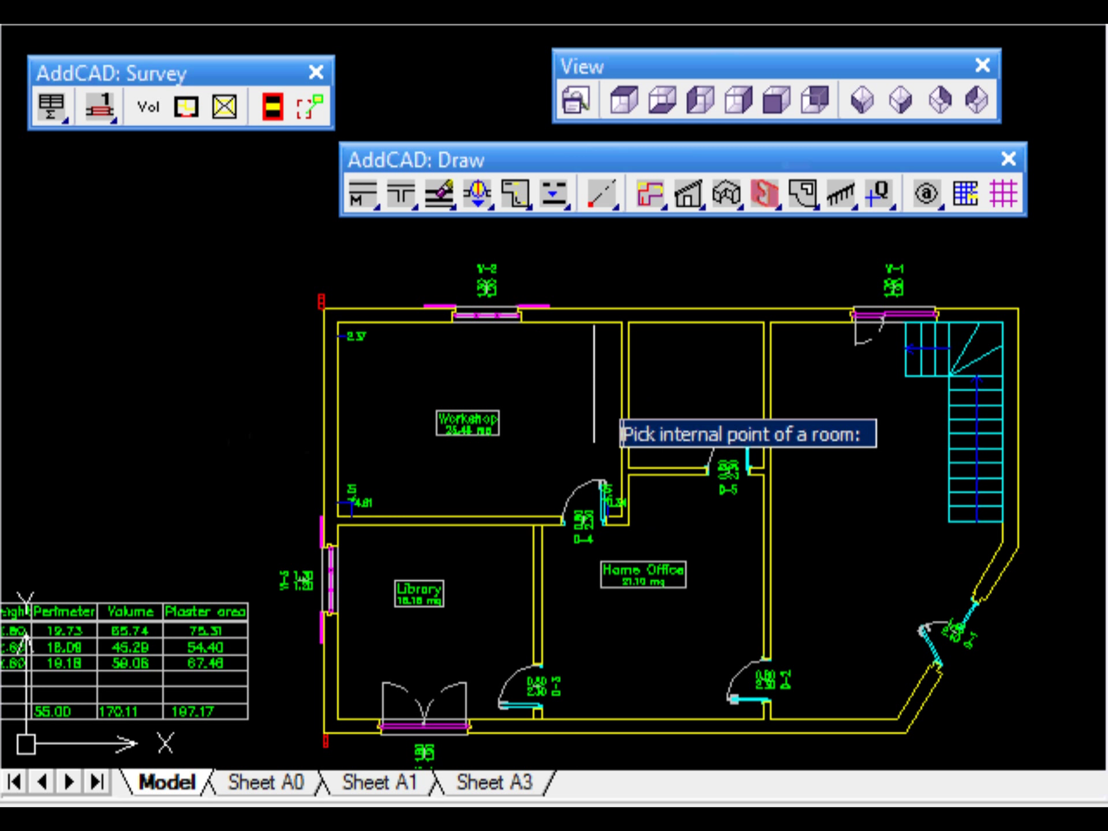
left_click(843, 467)
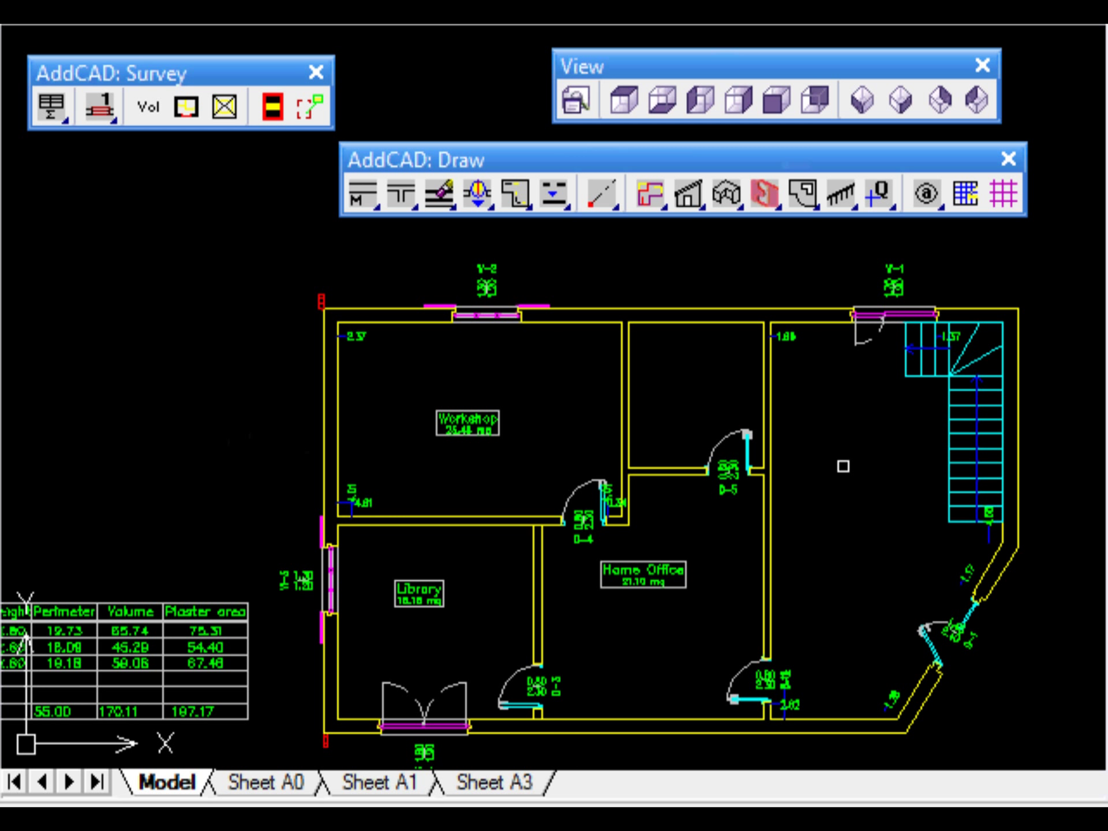
mouse_move(843, 468)
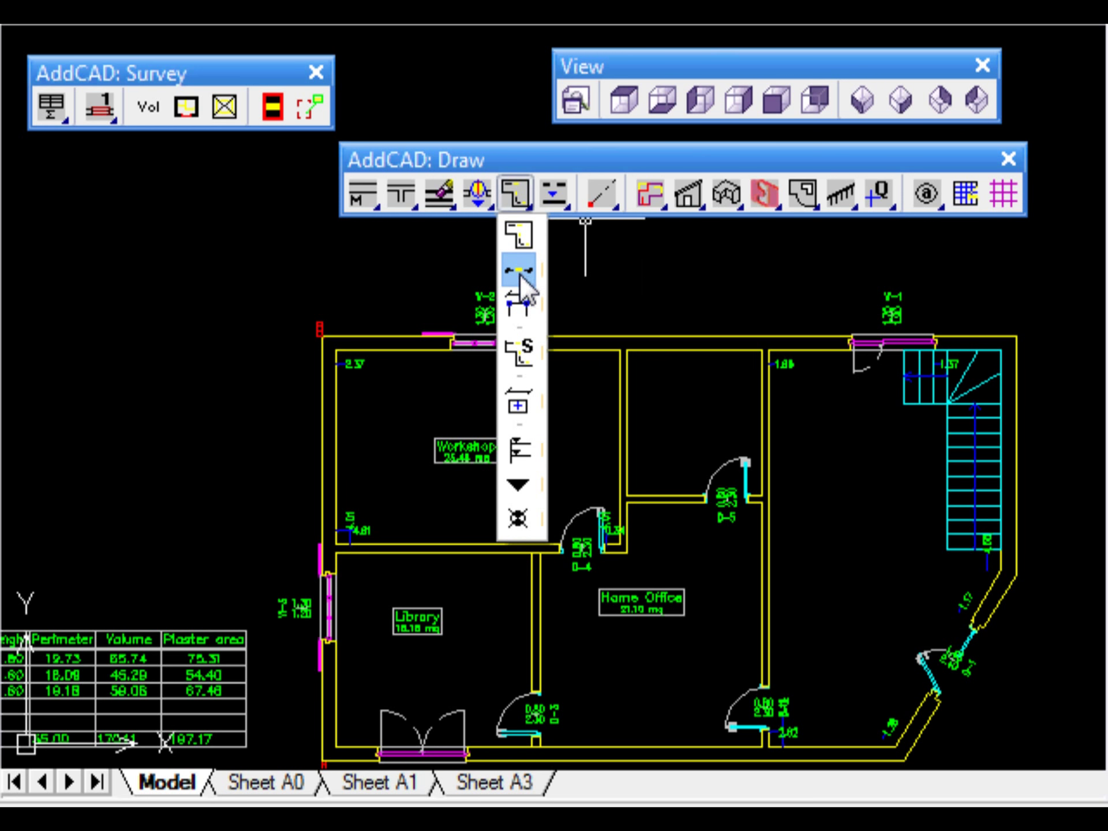
Start automatic wall dimensioning for the right side of the house plan.
left_click(521, 269)
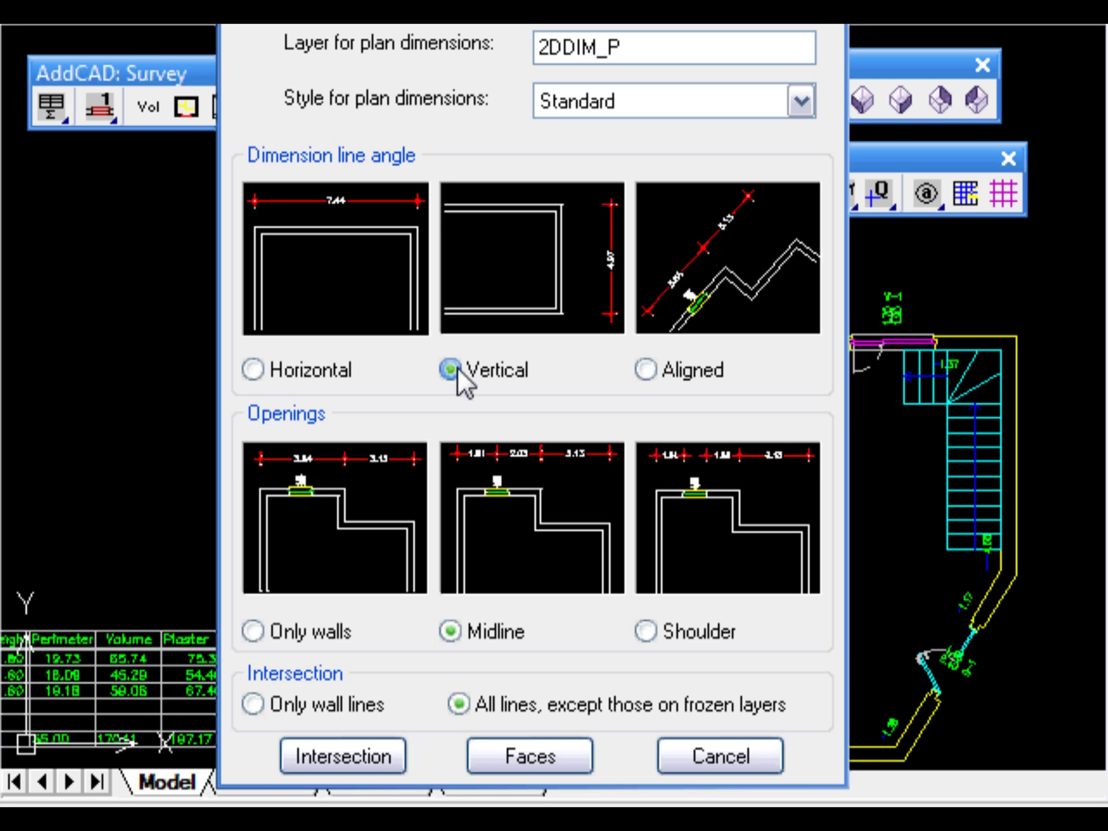
mouse_move(520, 745)
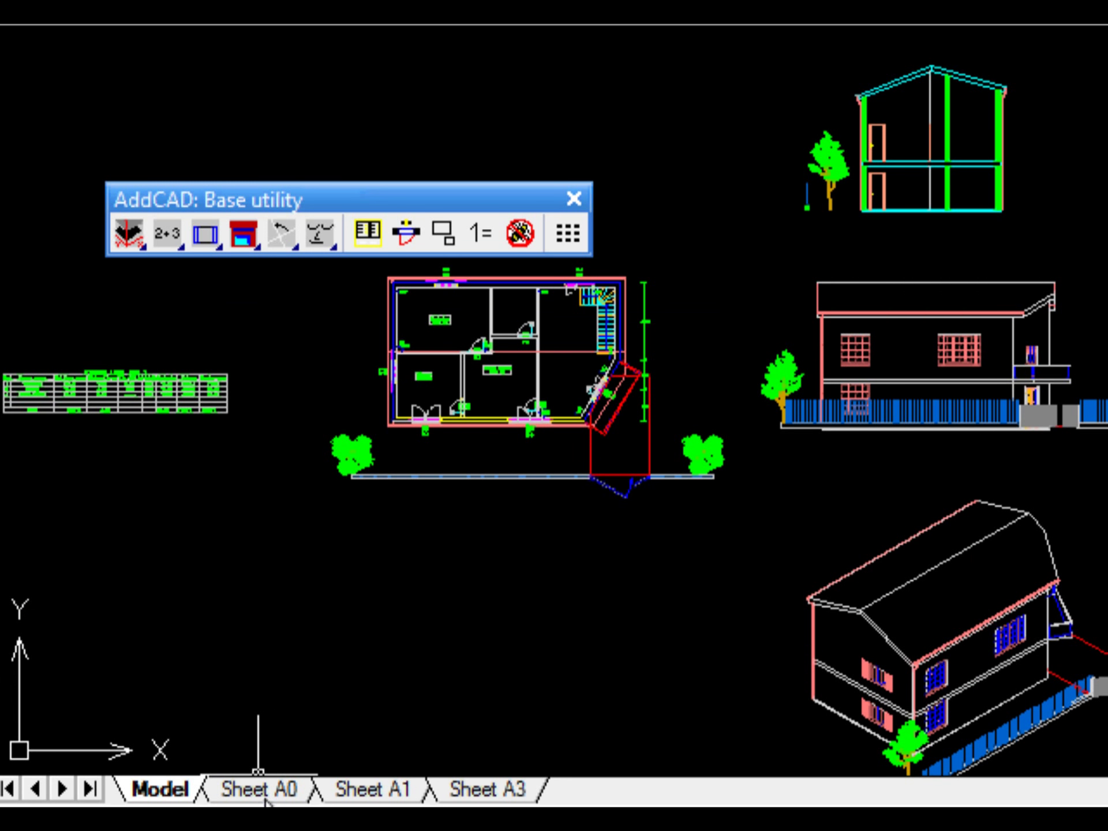
On Sheet A0, hide upper floor 3.05 and show the first view as a 2D plan.
left_click(253, 788)
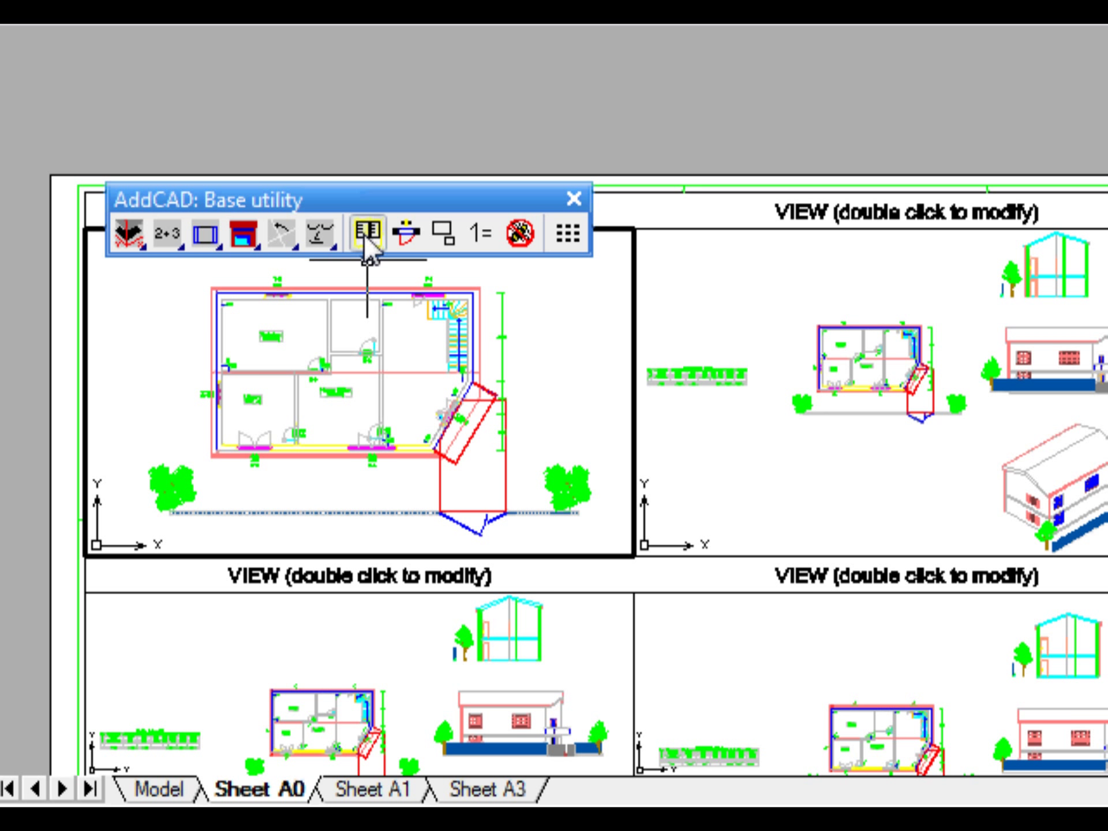
left_click(369, 232)
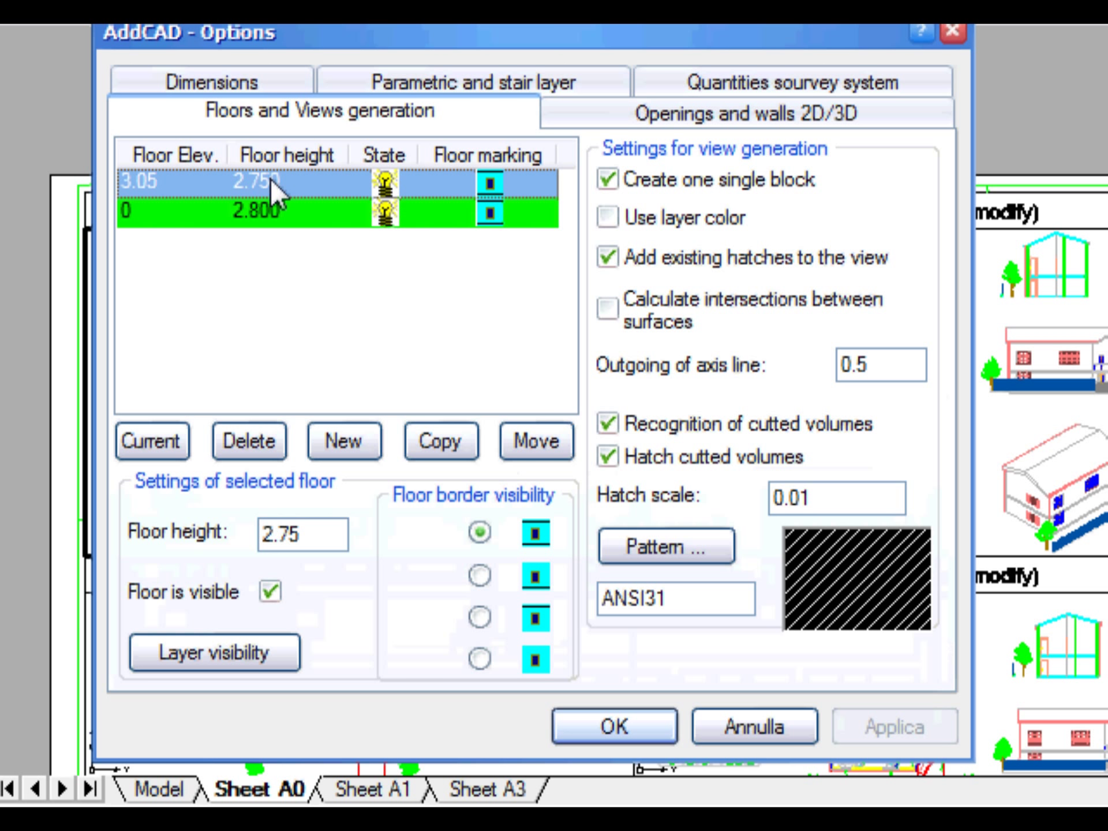
left_click(267, 591)
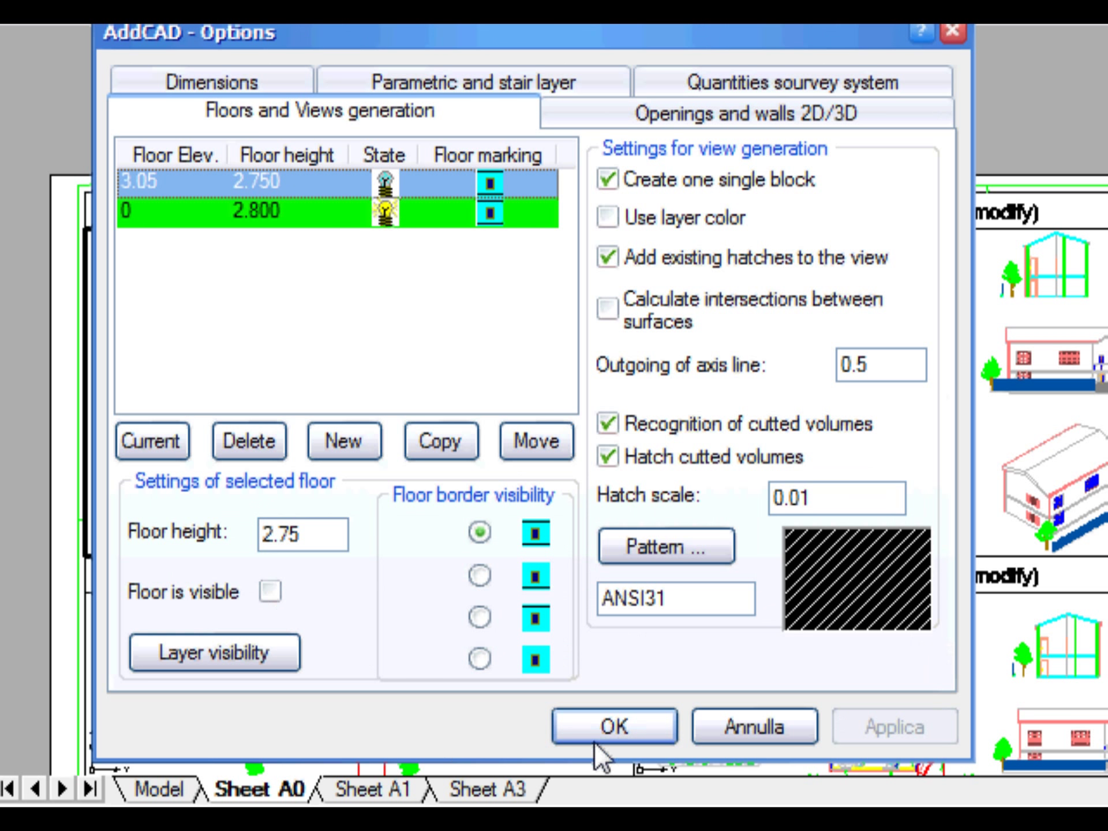
left_click(615, 727)
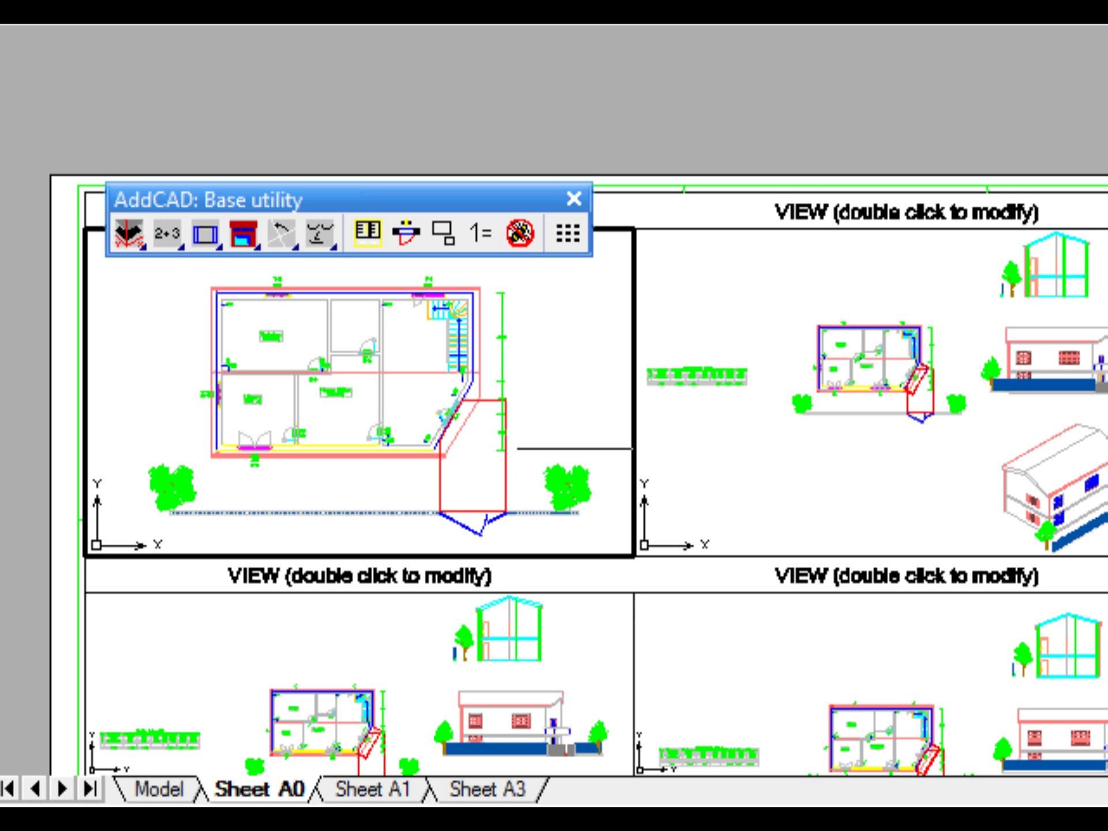
left_click(169, 243)
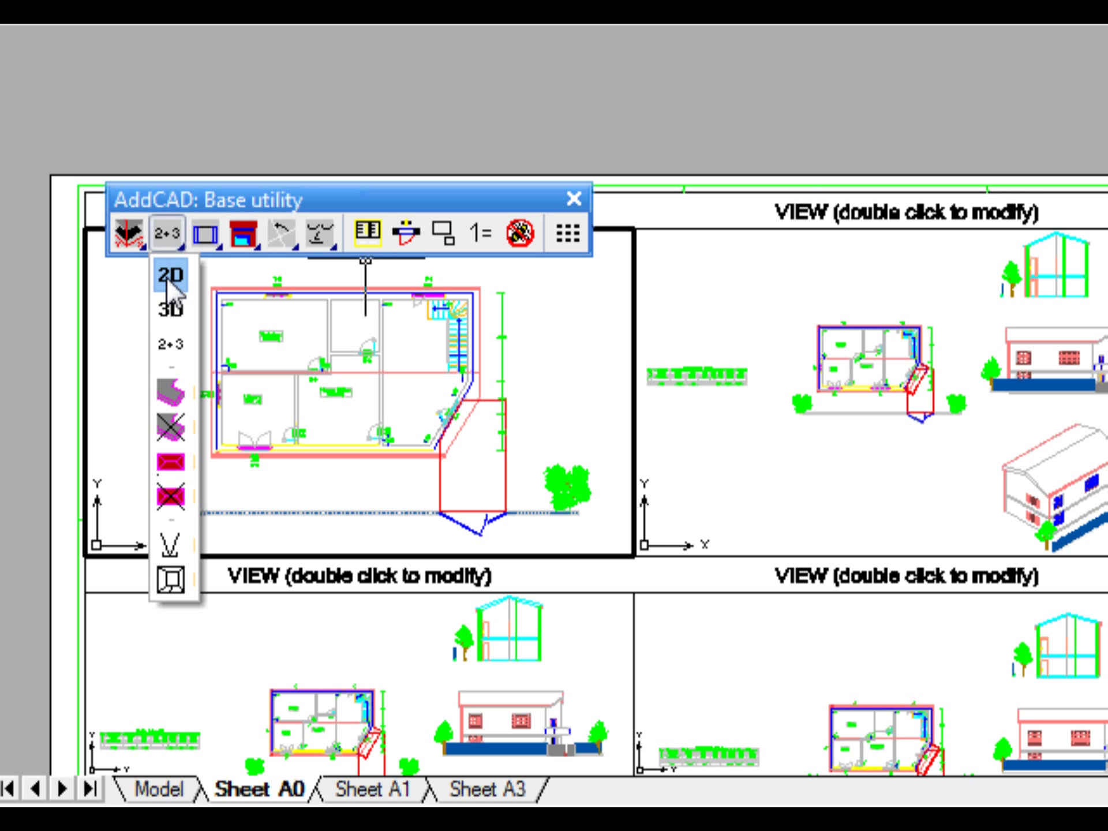
left_click(166, 288)
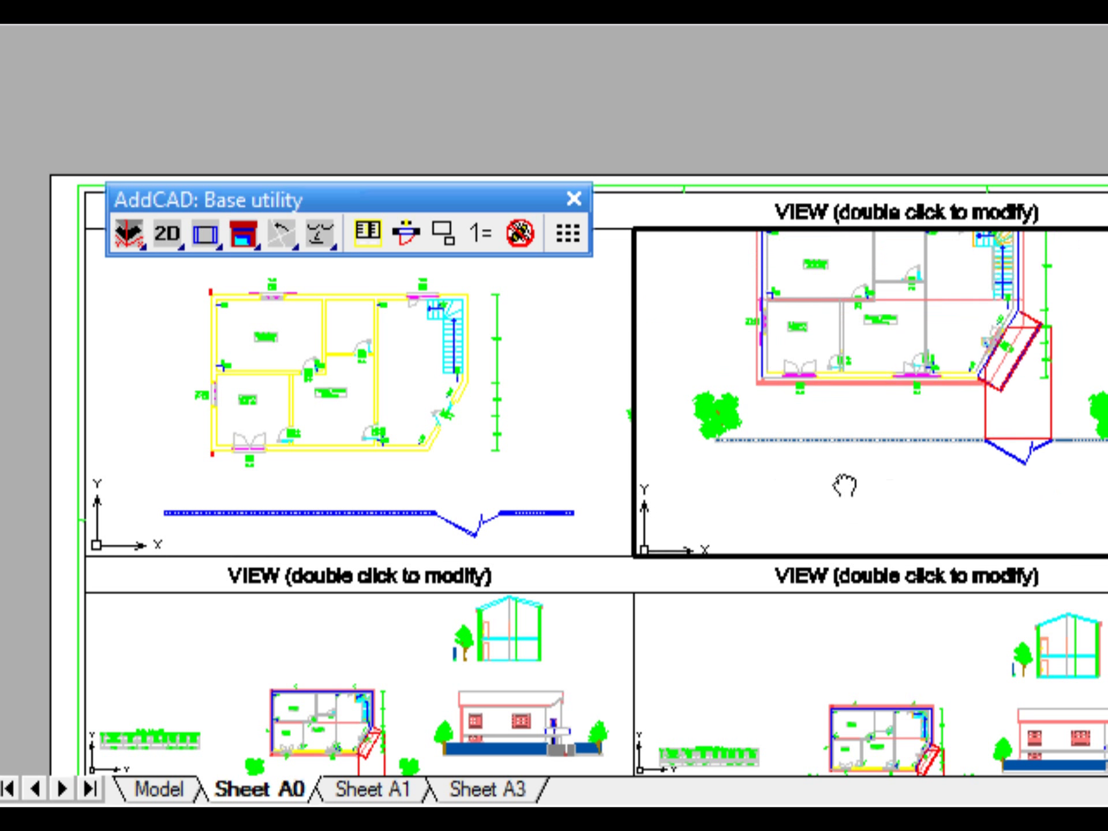
Activate the top-right sheet view and uncheck visibility for ground floor 0.
left_click(370, 232)
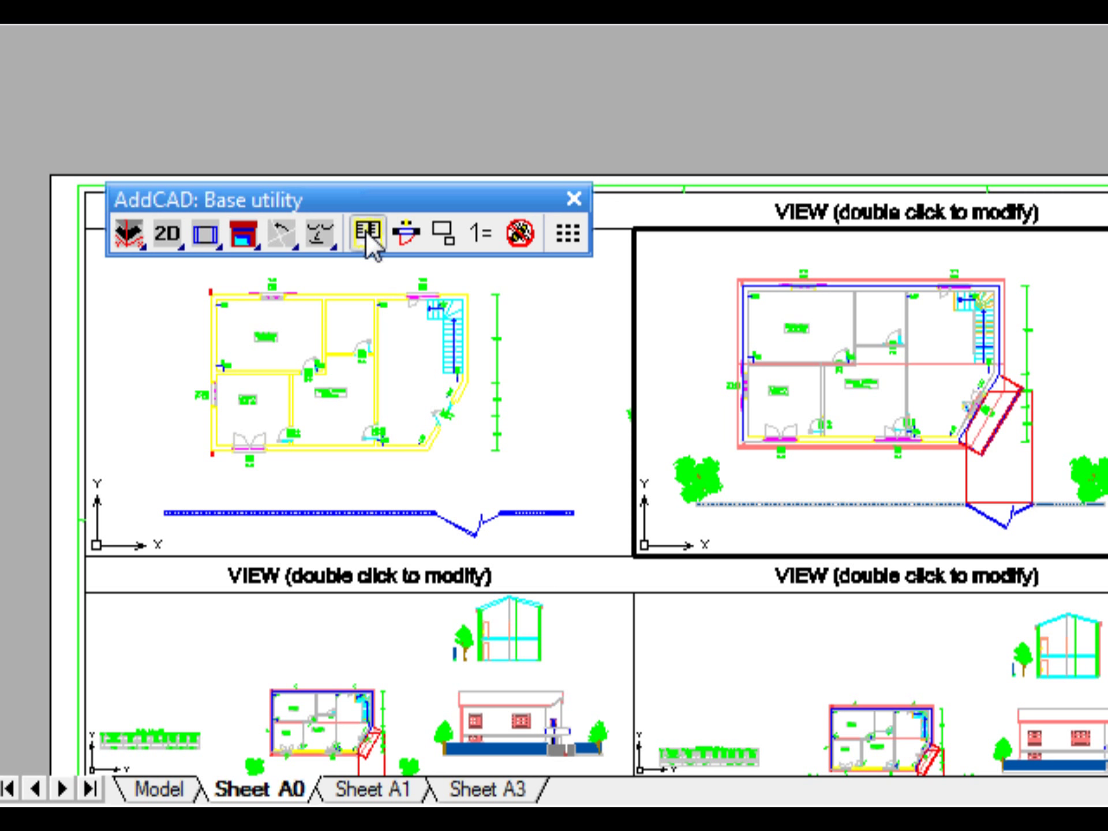
left_click(363, 232)
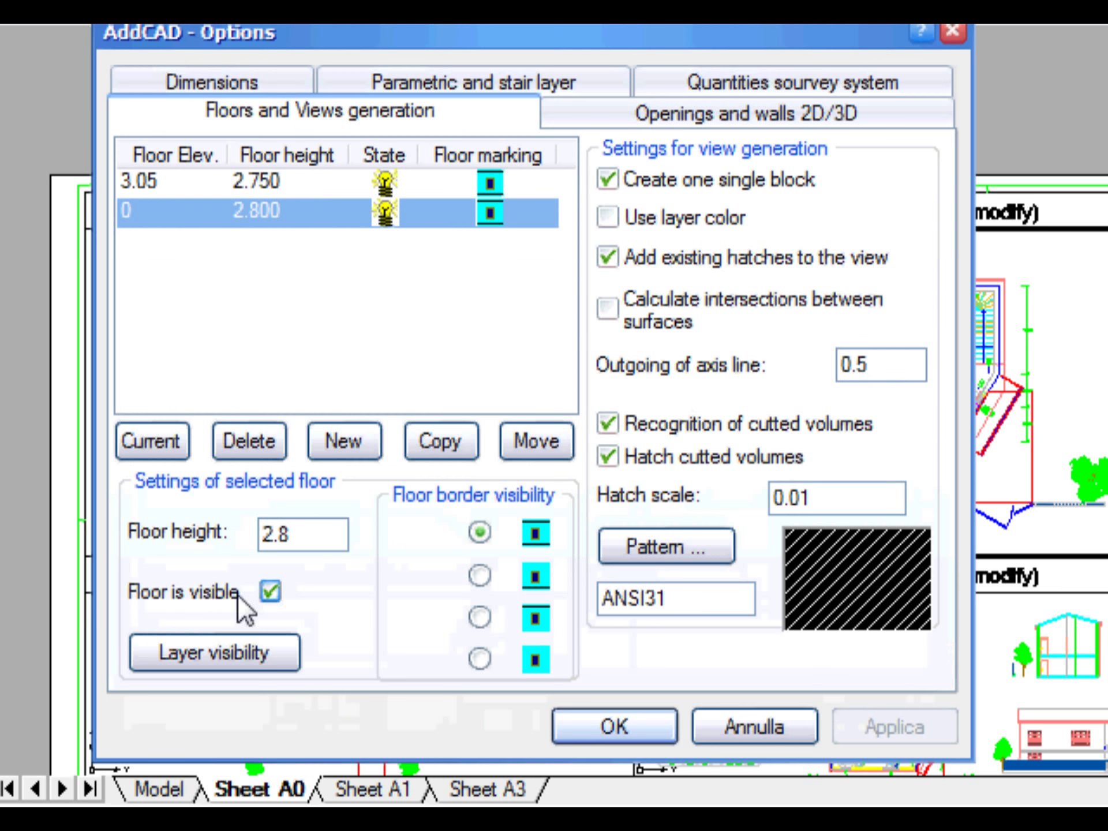
left_click(269, 592)
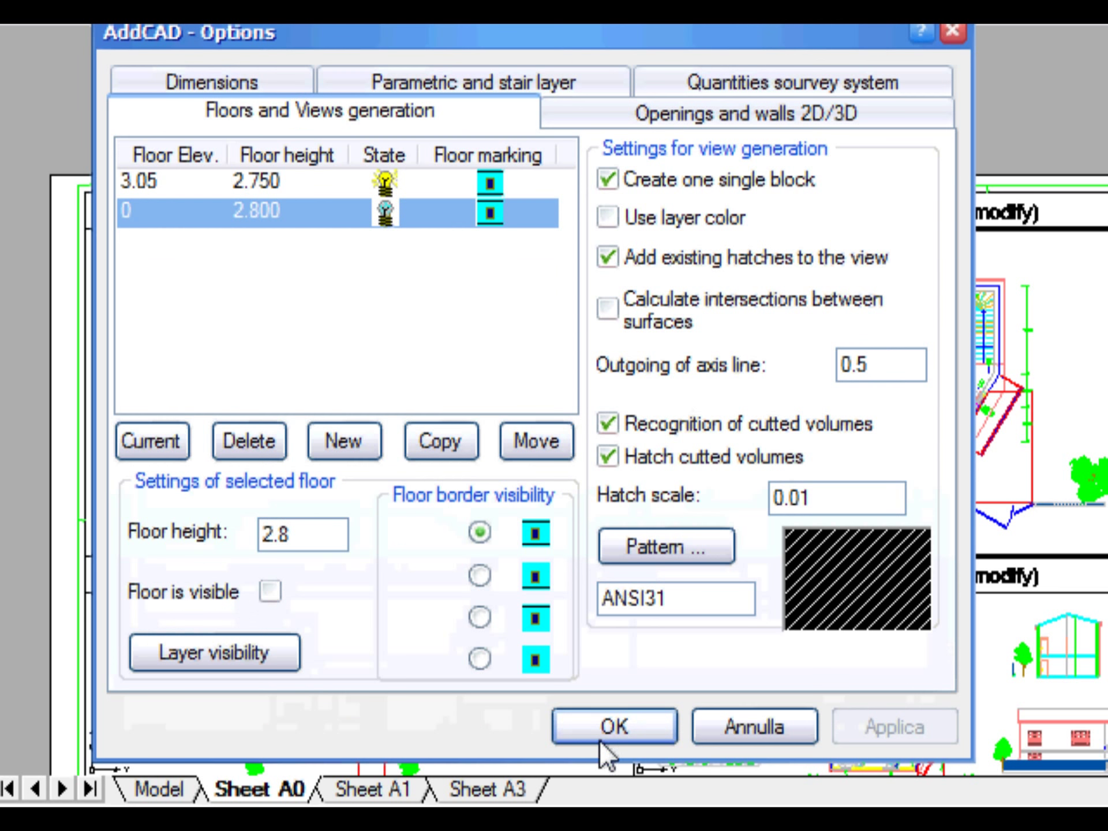
Apply the hidden ground floor and switch the lower-left view to 3D display.
left_click(616, 727)
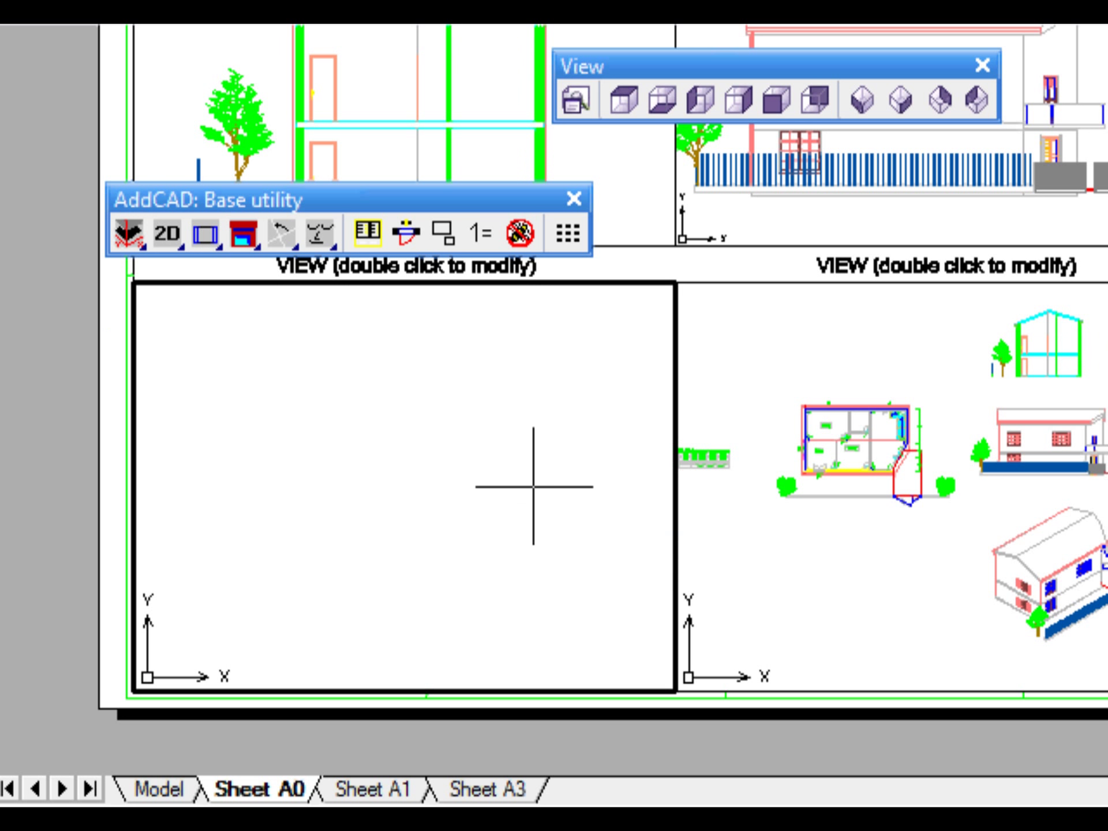
mouse_move(504, 496)
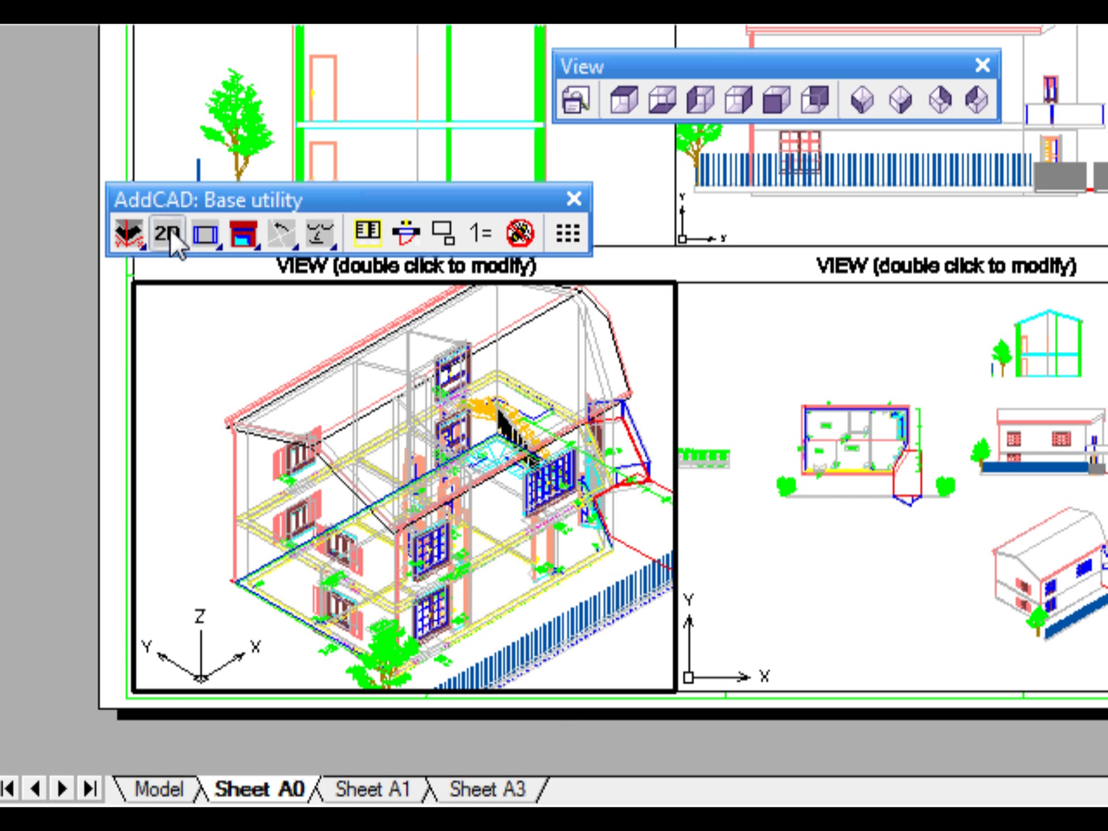
left_click(165, 240)
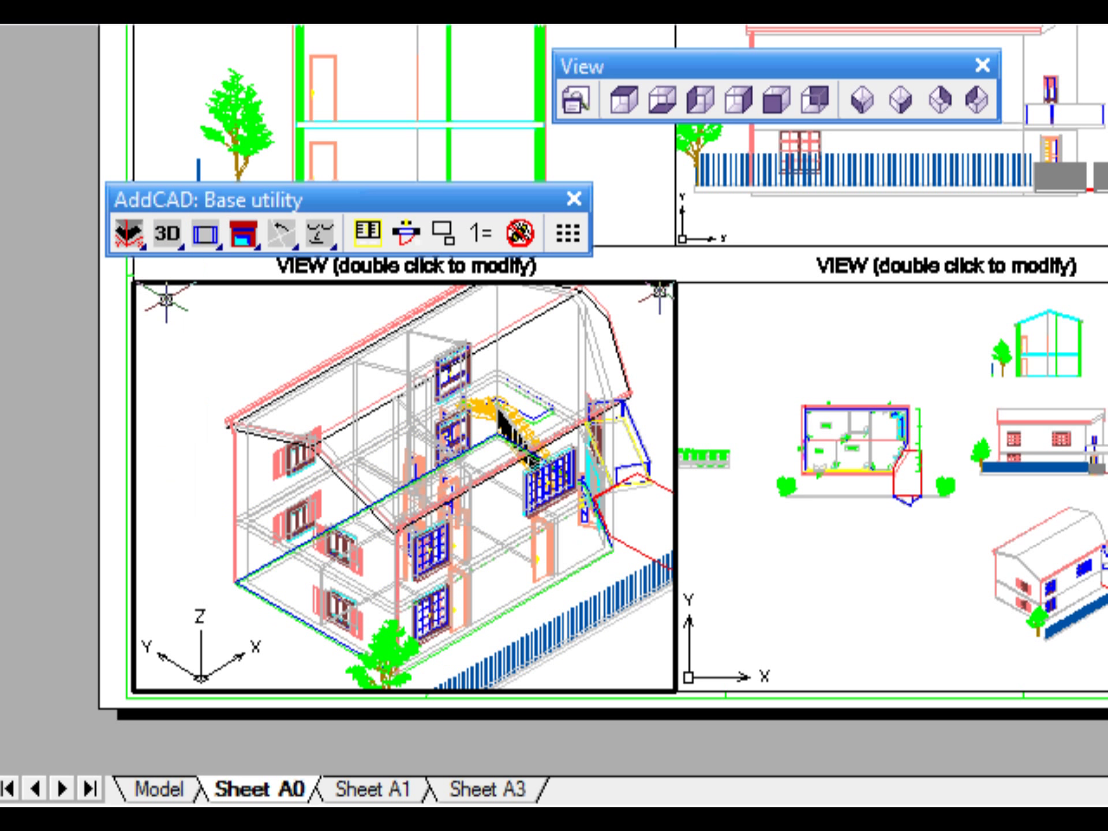